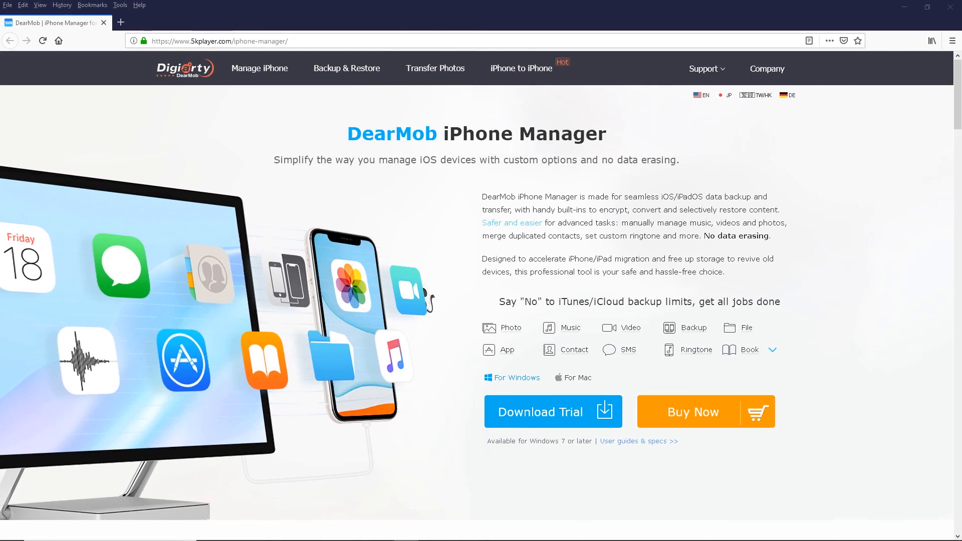
{"action": "mouse_move", "coordinate": [512, 223]}
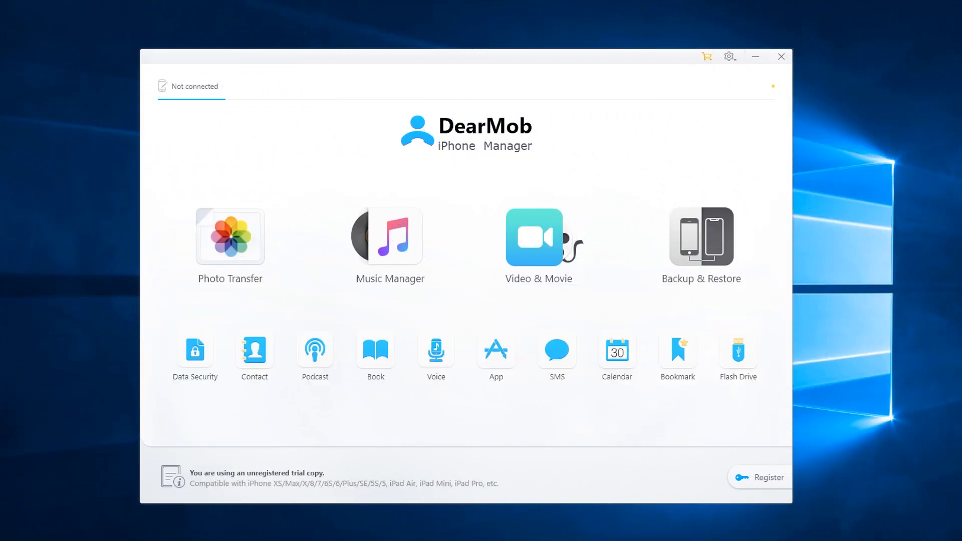
Step: Register the trial with the licensed email and registration code and activate it
{"action": "left_click", "coordinate": [768, 477]}
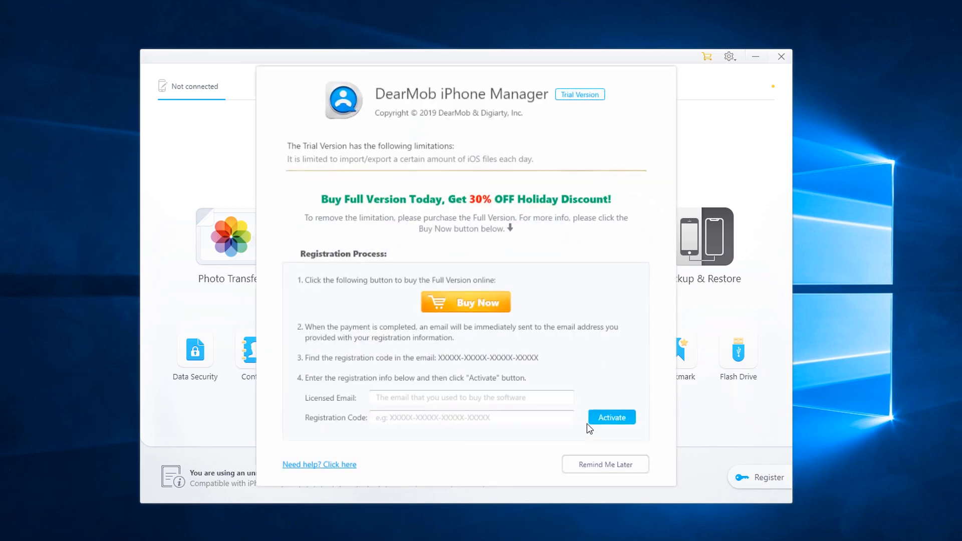
{"action": "left_click", "coordinate": [471, 398]}
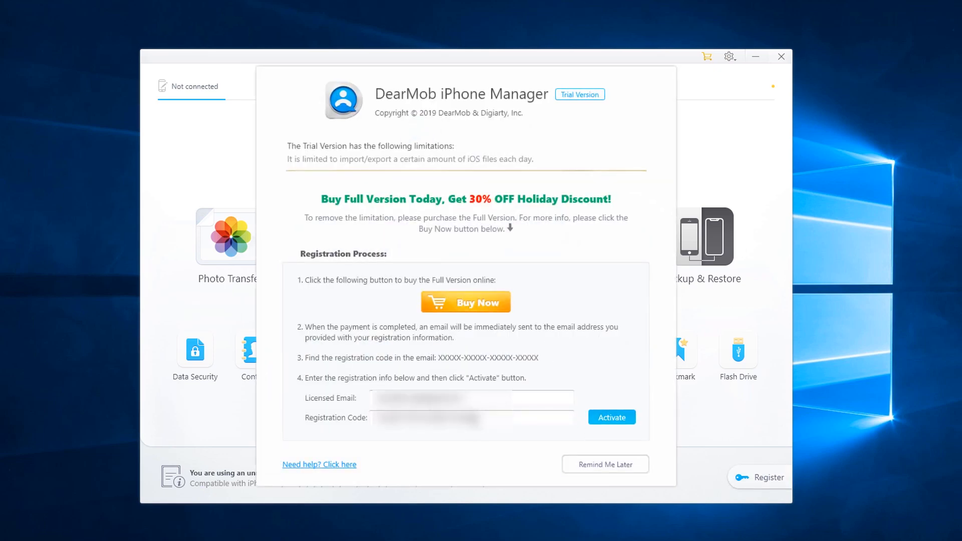
{"action": "left_click", "coordinate": [604, 464]}
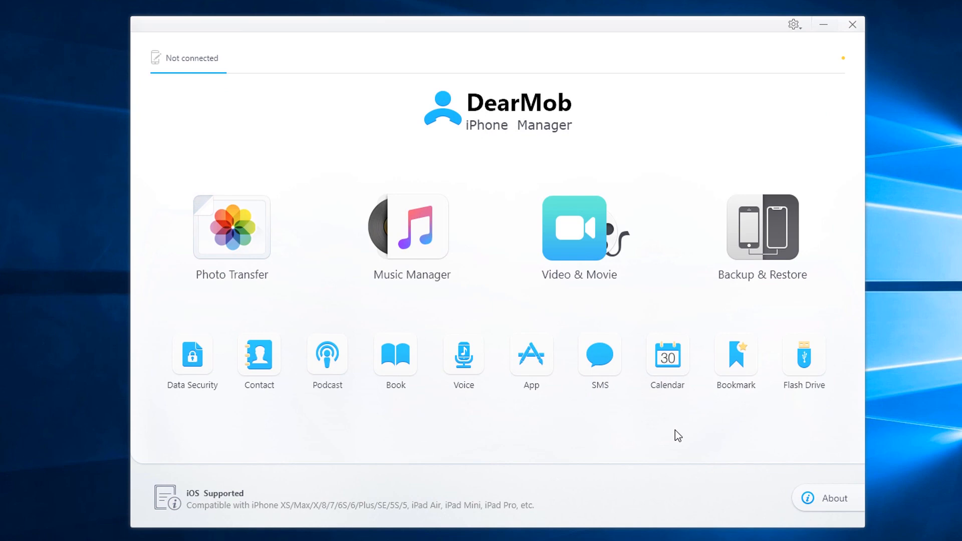
{"action": "mouse_move", "coordinate": [269, 308]}
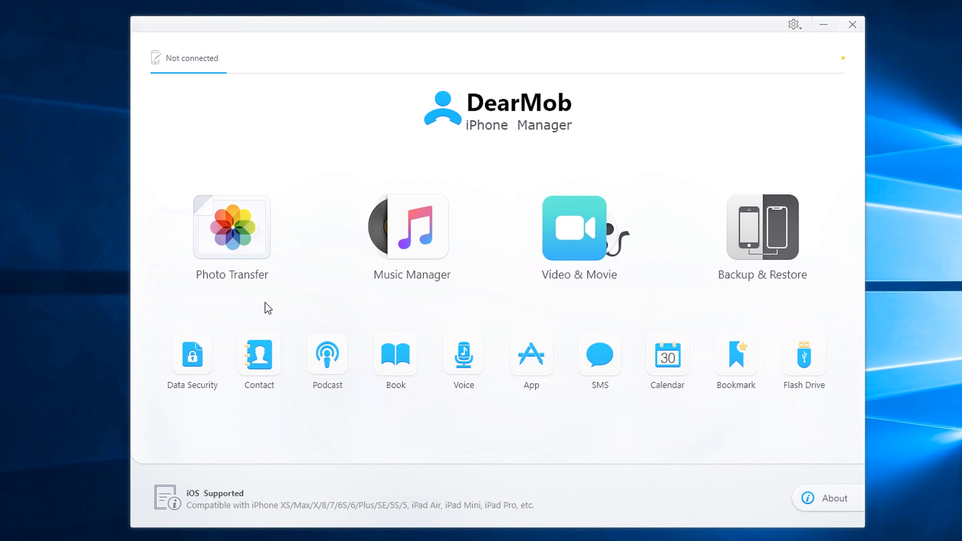
{"action": "mouse_move", "coordinate": [412, 239]}
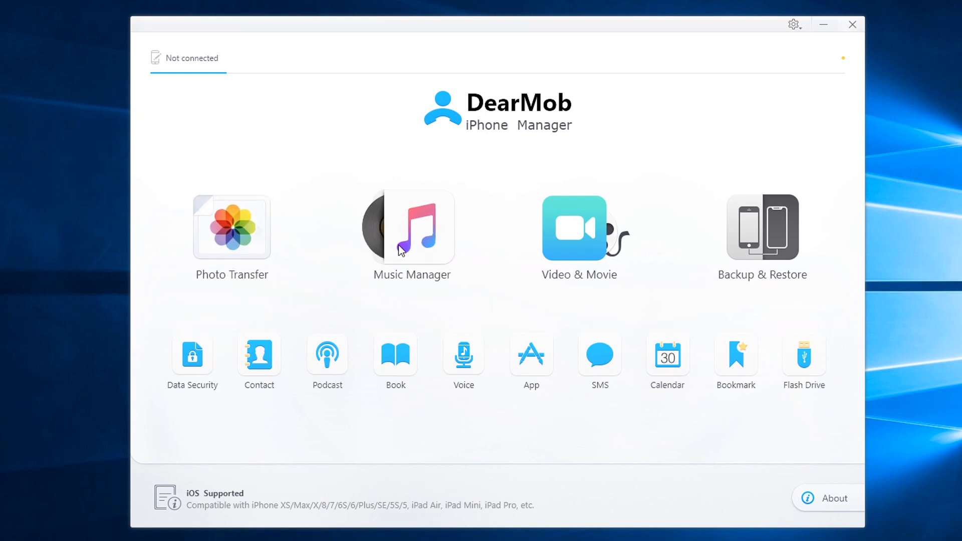
{"action": "mouse_move", "coordinate": [709, 267]}
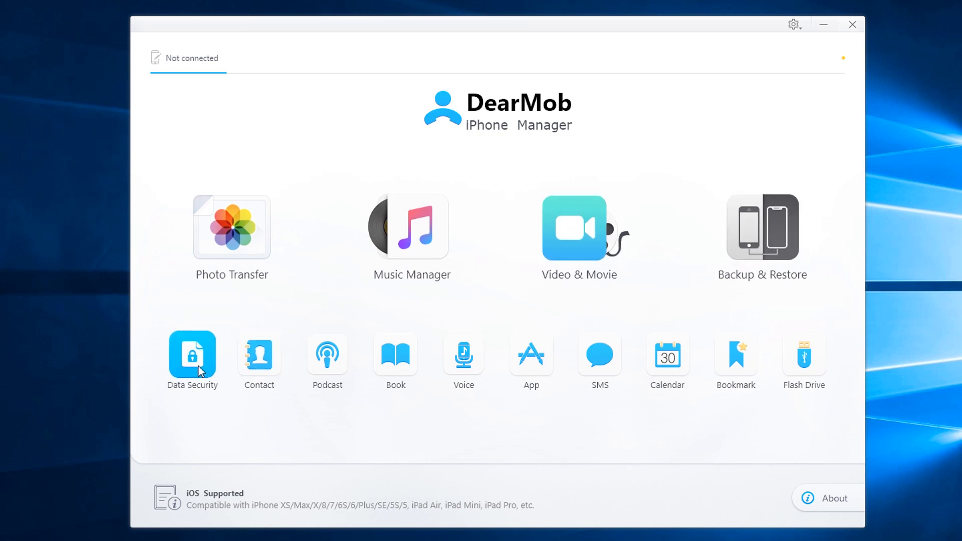
{"action": "mouse_move", "coordinate": [327, 355]}
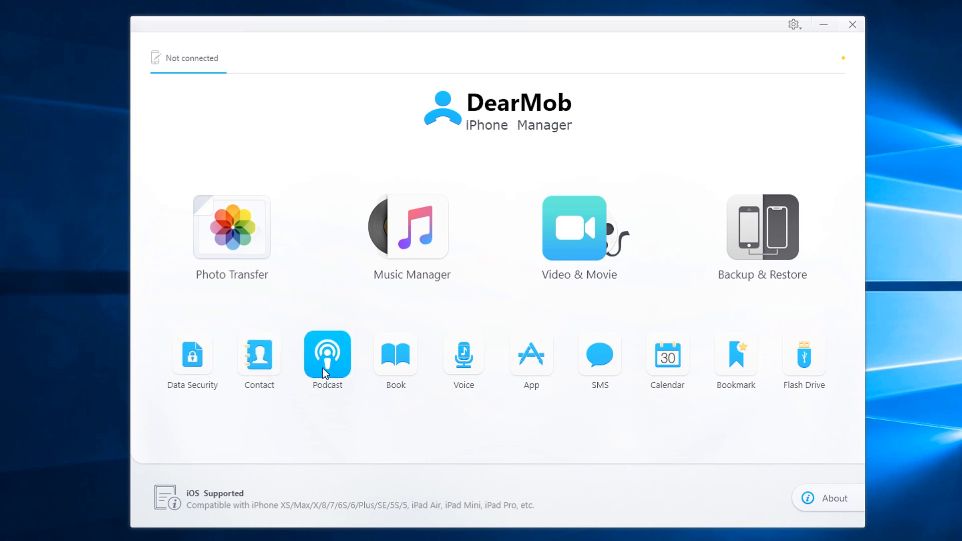
{"action": "mouse_move", "coordinate": [463, 356]}
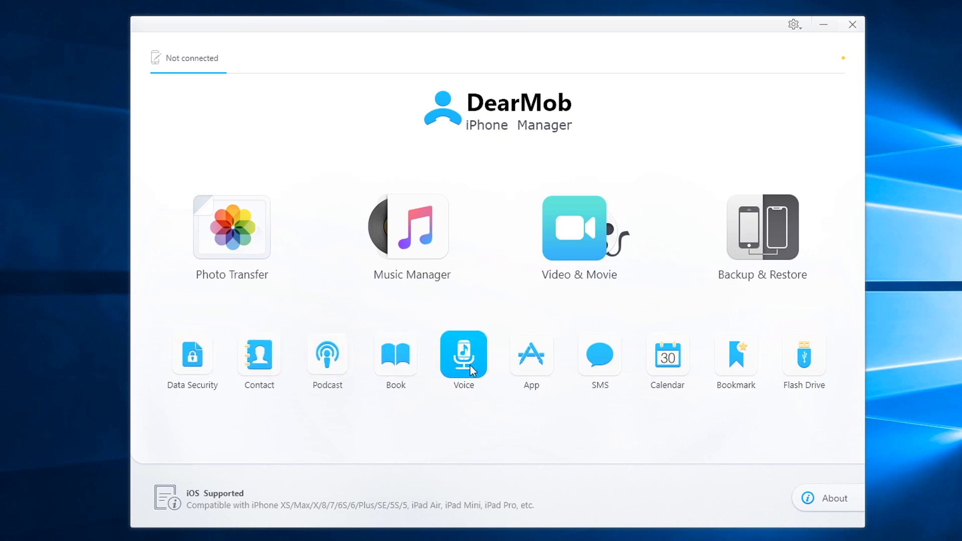
{"action": "mouse_move", "coordinate": [600, 355]}
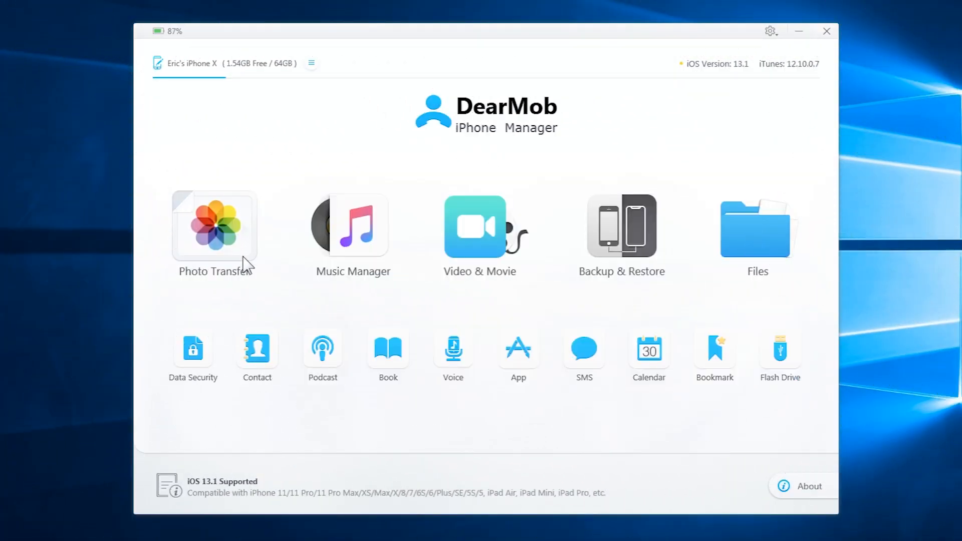
Step: In Photo Transfer, select all 18 photos of the 2019-08 group in New Album_2
{"action": "left_click", "coordinate": [214, 225]}
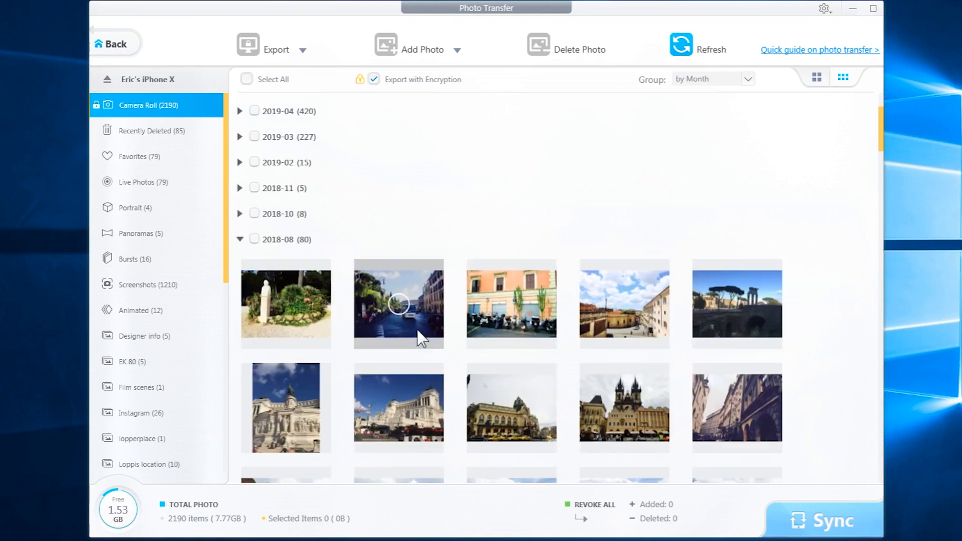
{"action": "scroll", "scroll_direction": "down", "scroll_amount": 3}
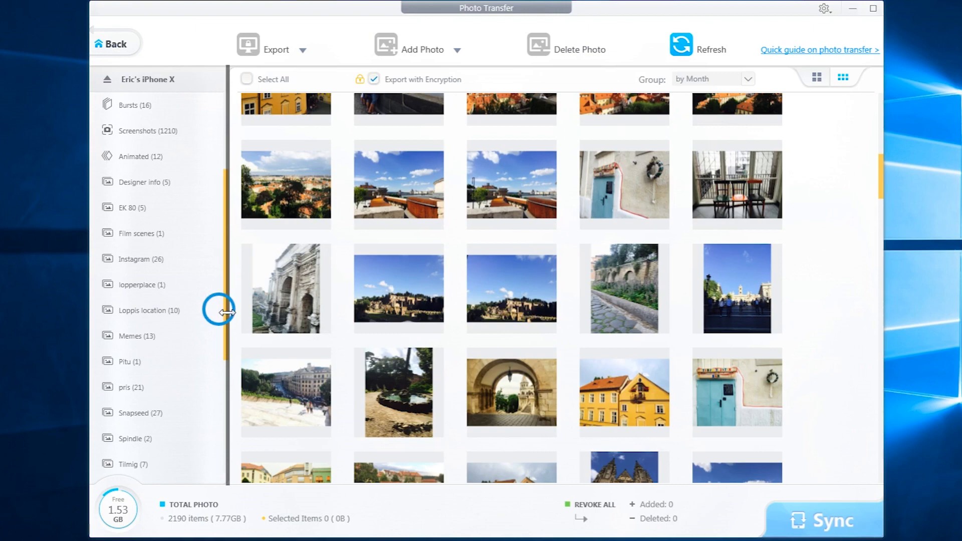
{"action": "left_click", "coordinate": [144, 370]}
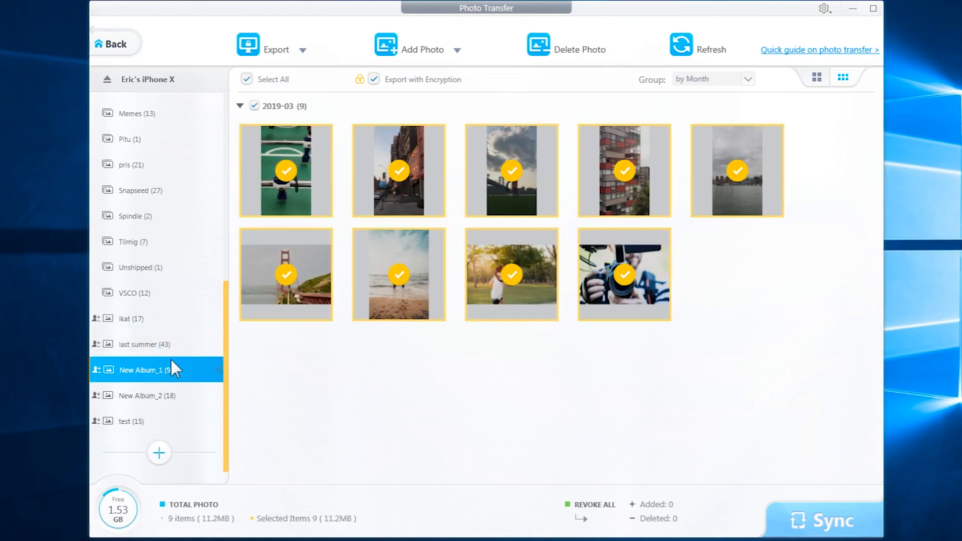
{"action": "left_click", "coordinate": [146, 395]}
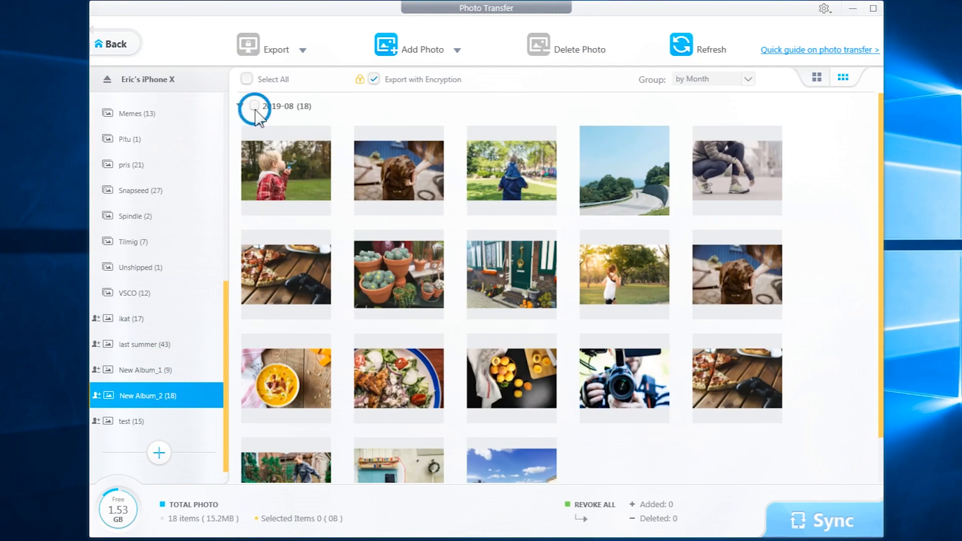
{"action": "left_click", "coordinate": [255, 106]}
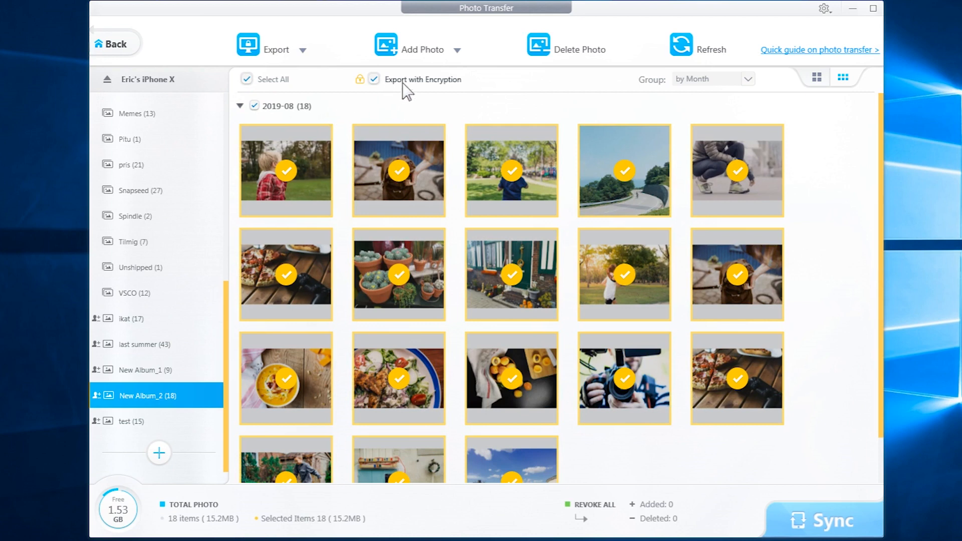
{"action": "mouse_move", "coordinate": [452, 92]}
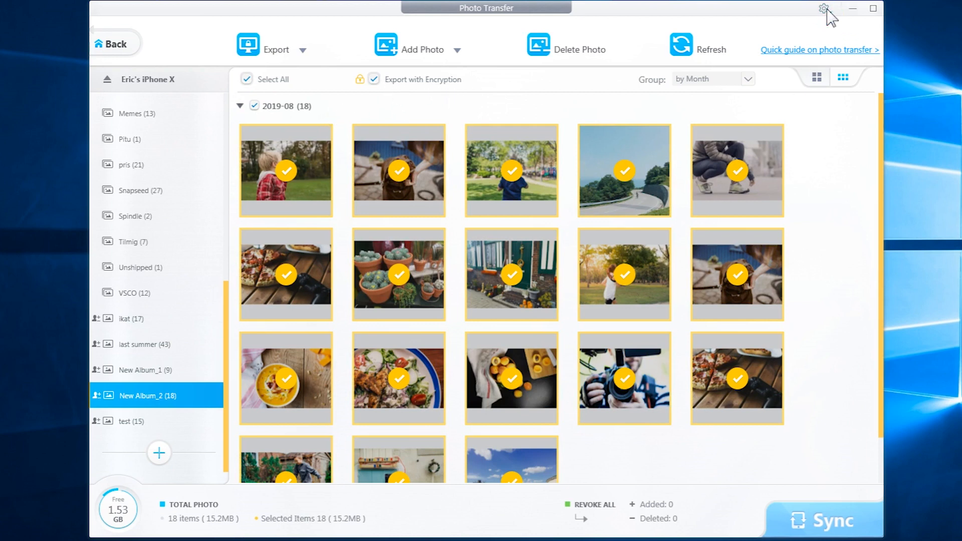
Step: Review the Data Security password settings, then untick Export with Encryption for photos
{"action": "left_click", "coordinate": [823, 8]}
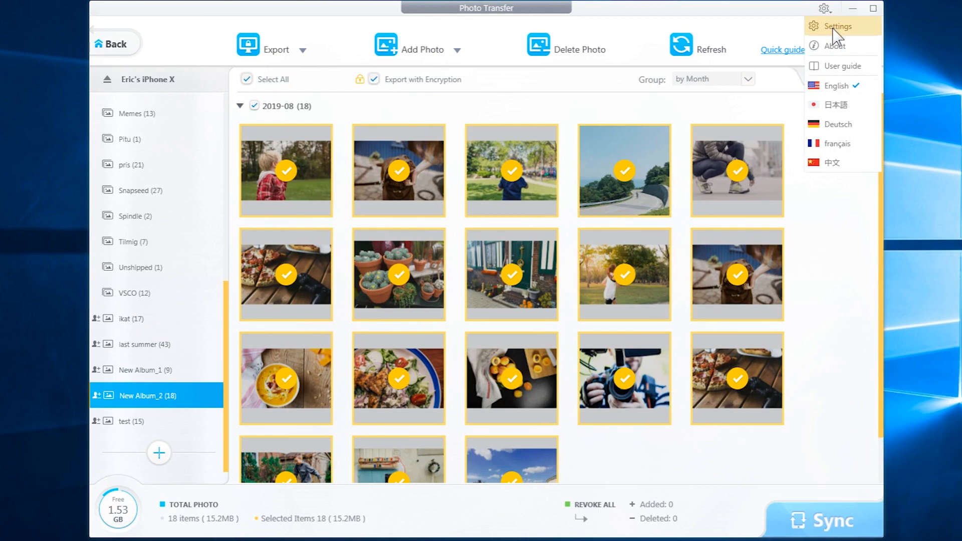
{"action": "left_click", "coordinate": [838, 26]}
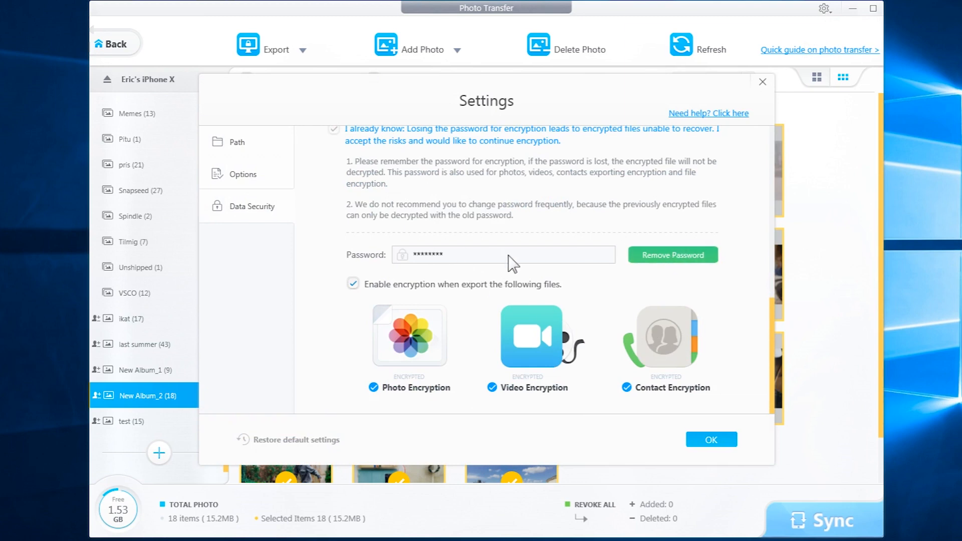
{"action": "left_click", "coordinate": [711, 439]}
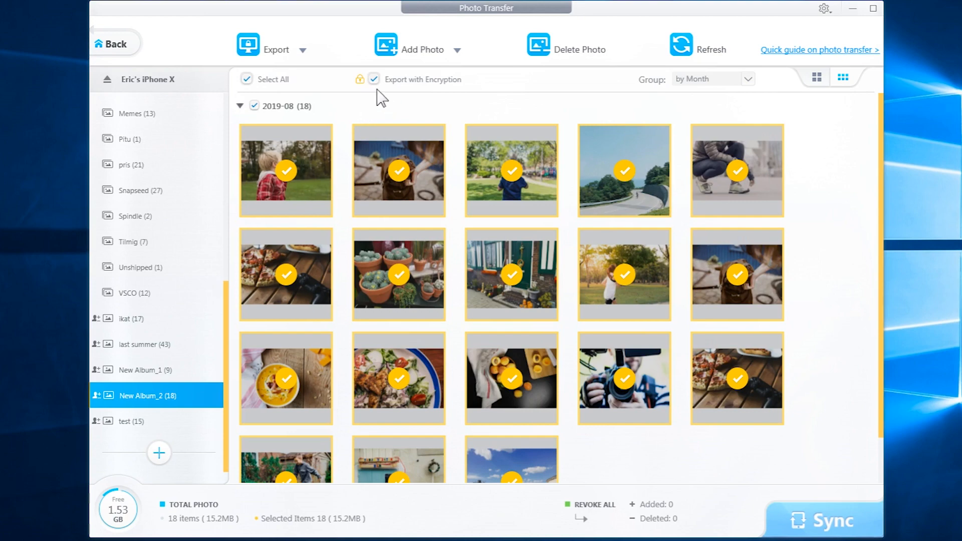
{"action": "left_click", "coordinate": [268, 50]}
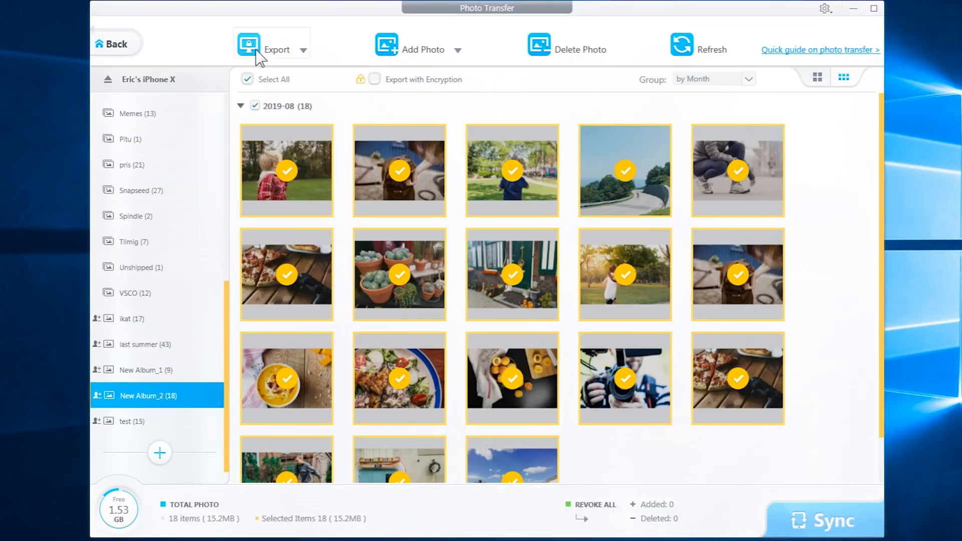
Step: Create album 'vintage cars' with eight car photos from the computer and sync to iPhone
{"action": "left_click", "coordinate": [248, 43]}
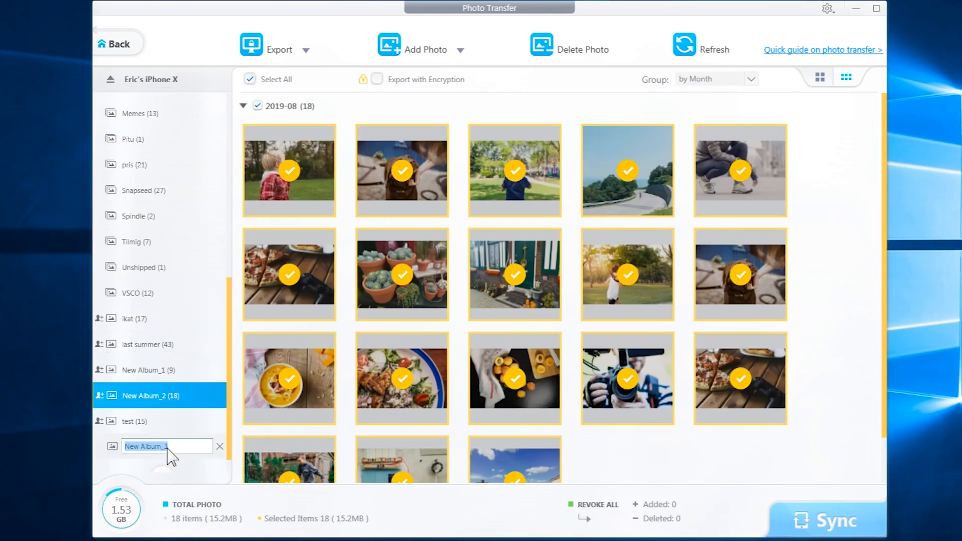
{"action": "type", "text": "vintage cars"}
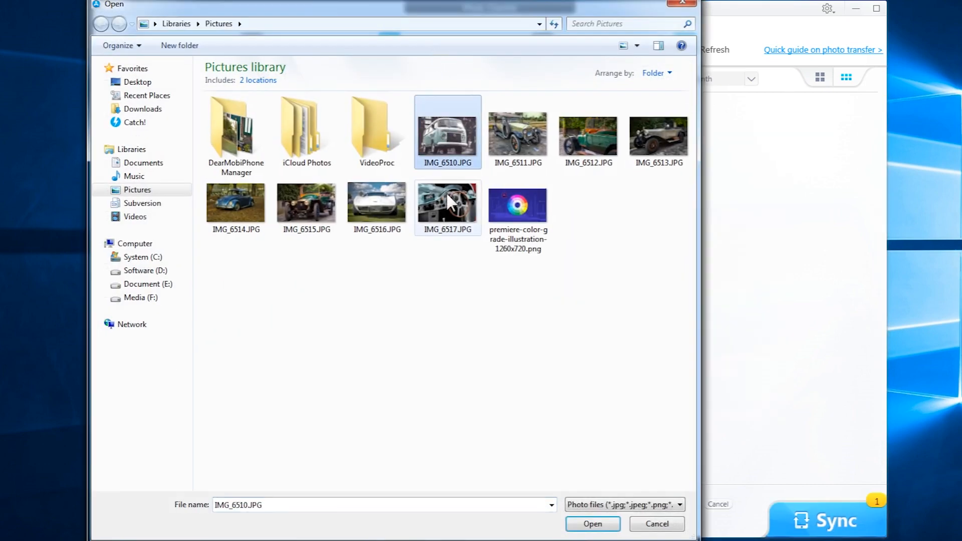
{"action": "left_click", "coordinate": [592, 523]}
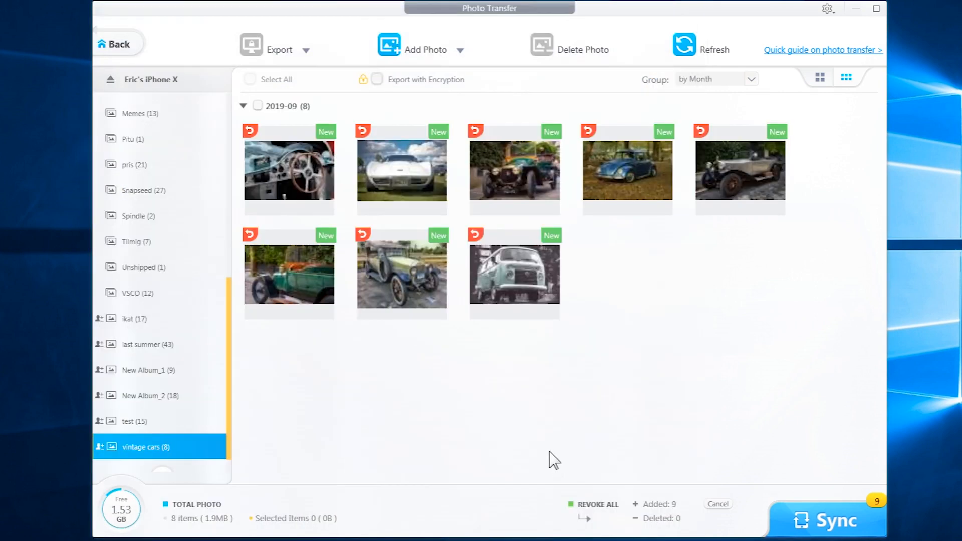
{"action": "left_click", "coordinate": [832, 521]}
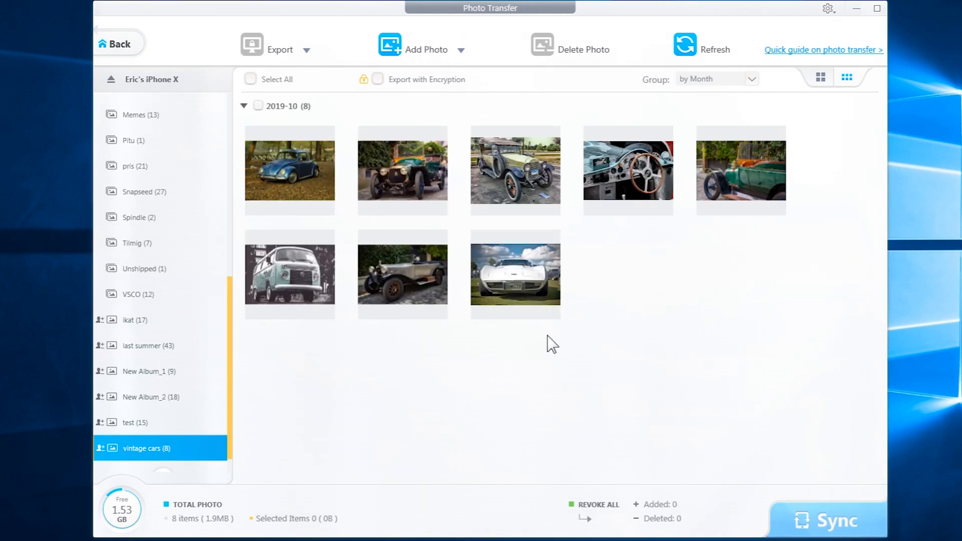
{"action": "mouse_move", "coordinate": [277, 116]}
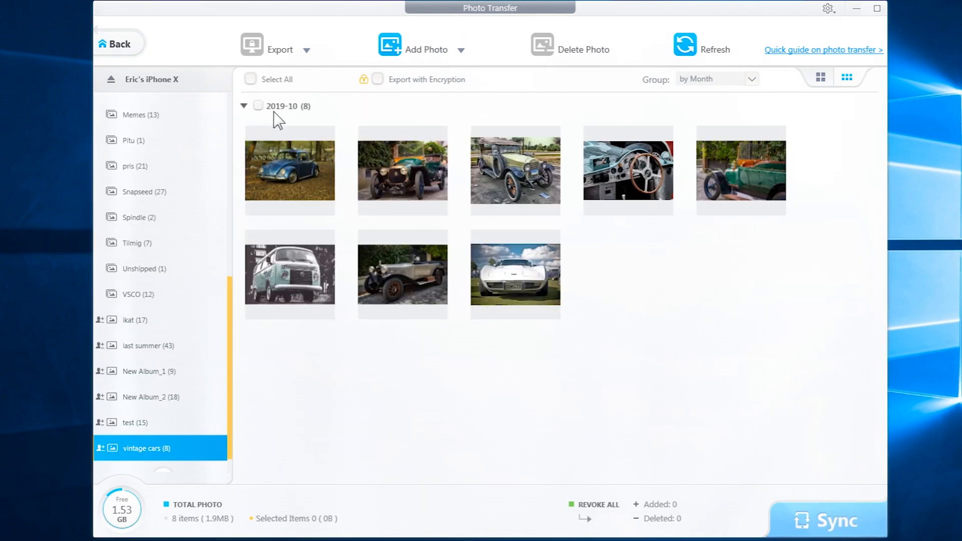
Step: Delete all 8 photos of the 2019-10 group in vintage cars and sync the removal
{"action": "left_click", "coordinate": [250, 79]}
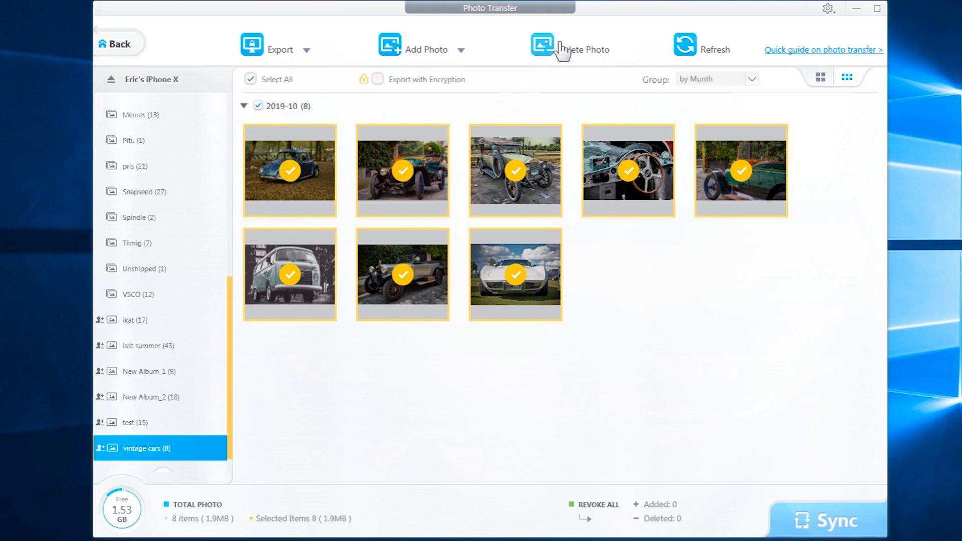
{"action": "left_click", "coordinate": [541, 44]}
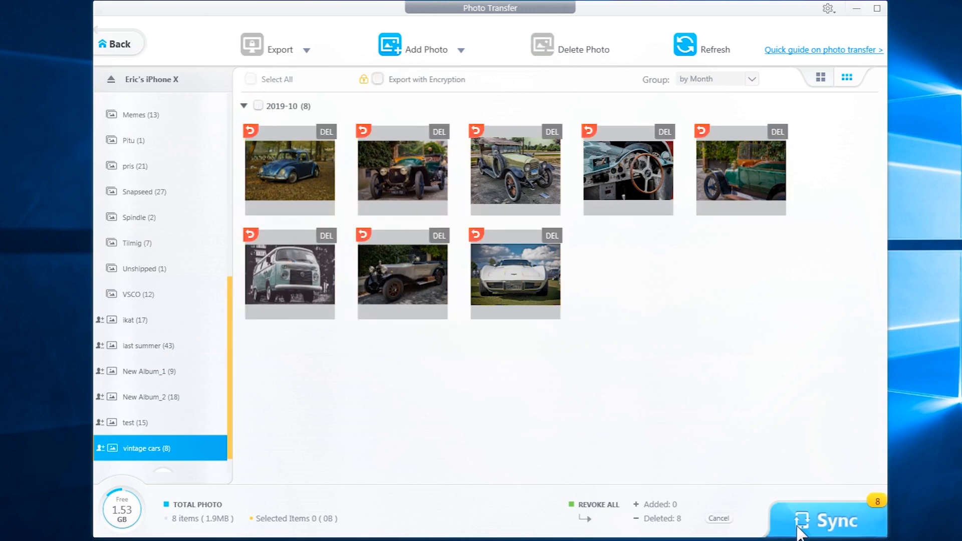
{"action": "left_click", "coordinate": [832, 520]}
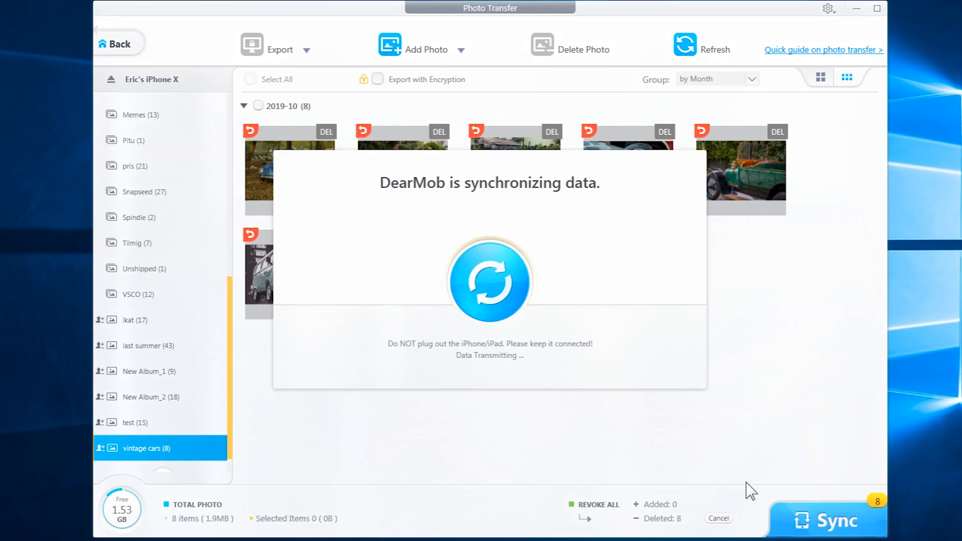
{"action": "mouse_move", "coordinate": [658, 438]}
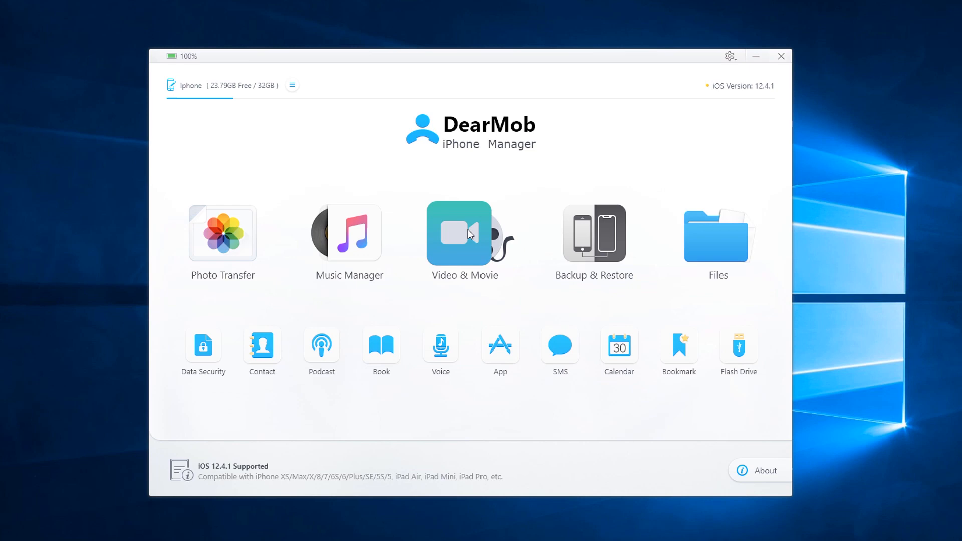
Step: In Video & Movie, export the Drone - 23334 video to the computer with encryption
{"action": "left_click", "coordinate": [464, 233]}
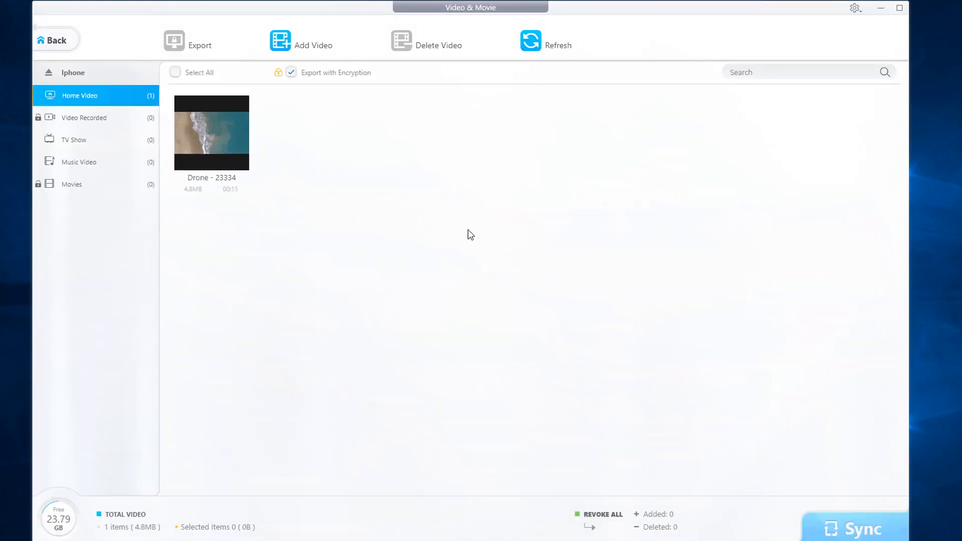
{"action": "mouse_move", "coordinate": [361, 187]}
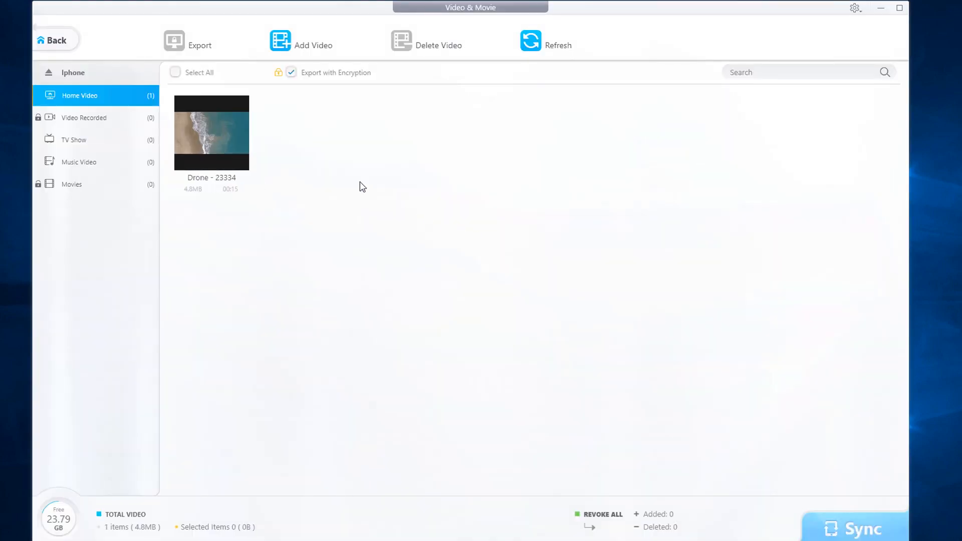
{"action": "left_click", "coordinate": [212, 134]}
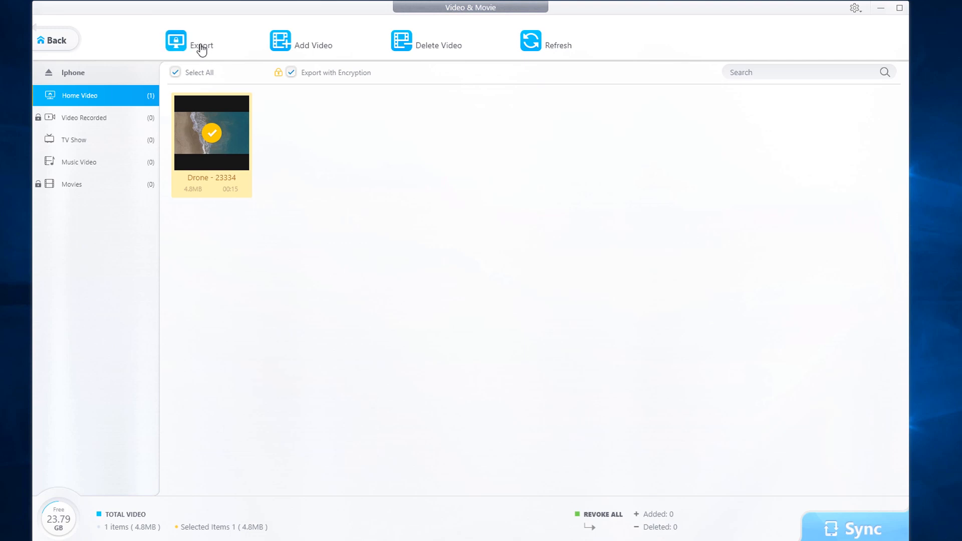
{"action": "left_click", "coordinate": [199, 45]}
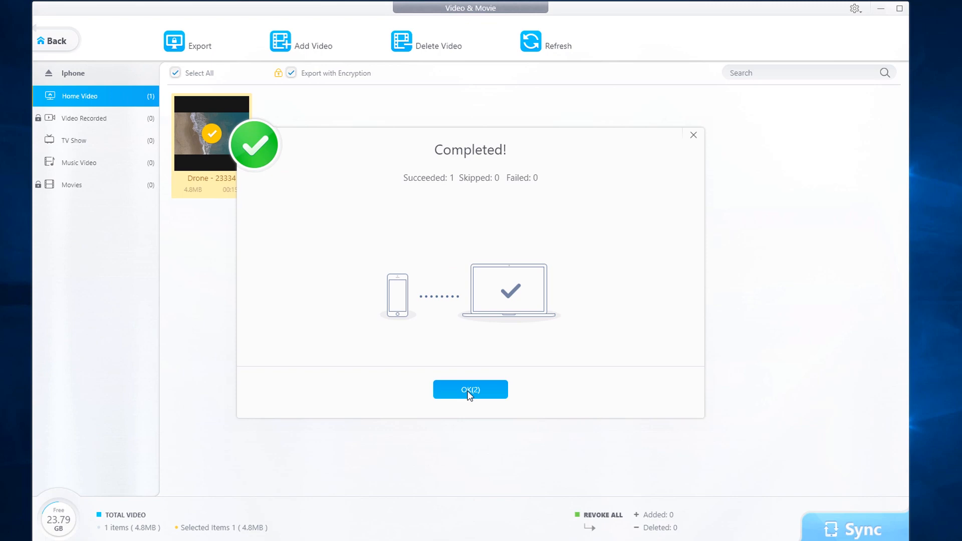
{"action": "left_click", "coordinate": [470, 389]}
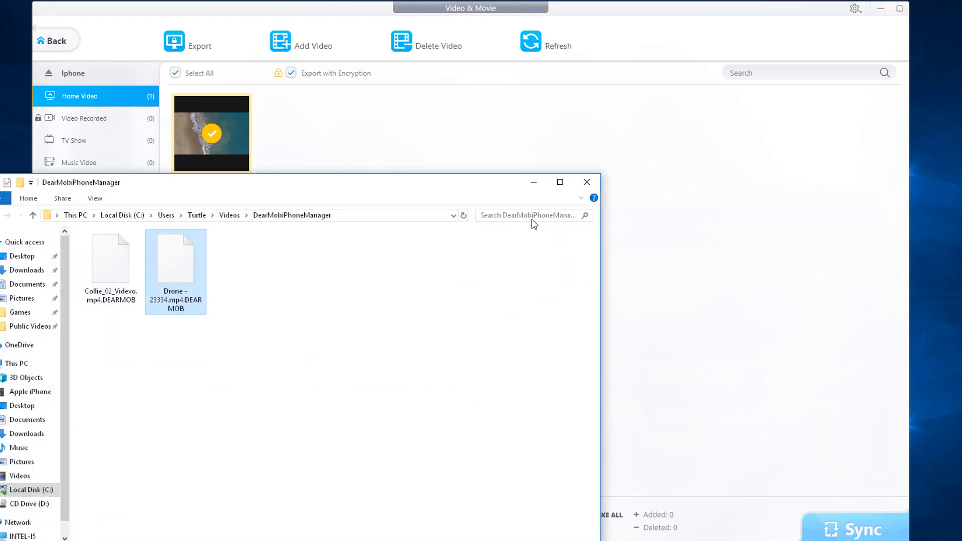
Step: Export the Drone video again as a plain unencrypted MP4
{"action": "left_click", "coordinate": [189, 45]}
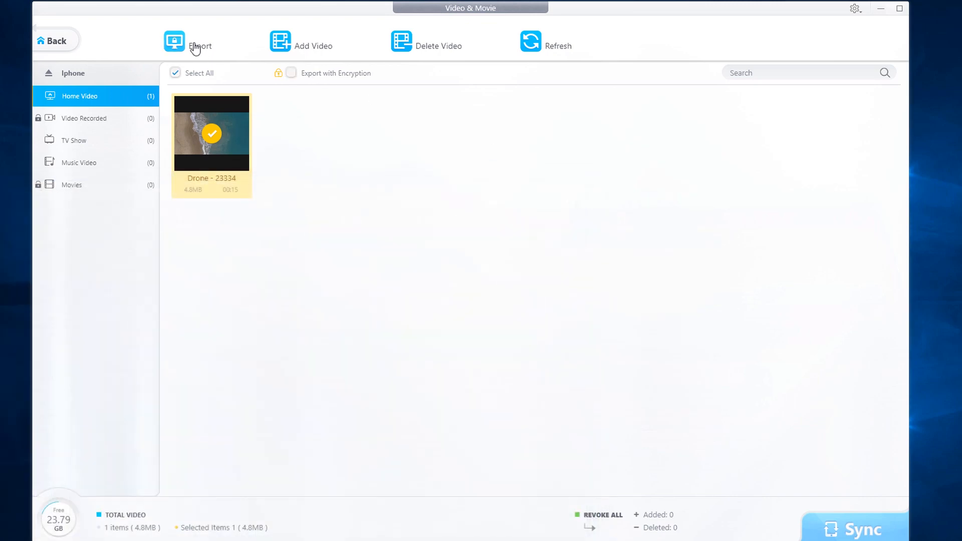
{"action": "left_click", "coordinate": [198, 45]}
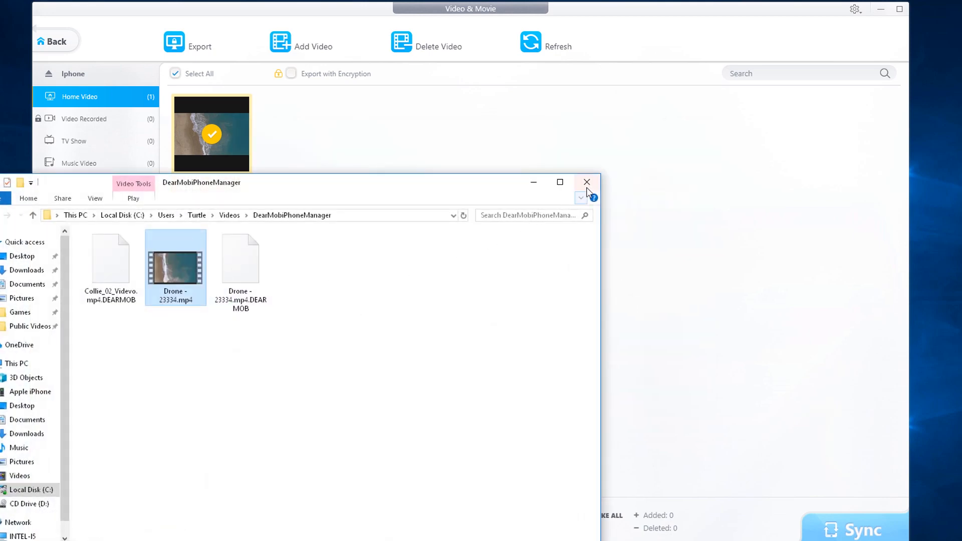
{"action": "left_click", "coordinate": [587, 182]}
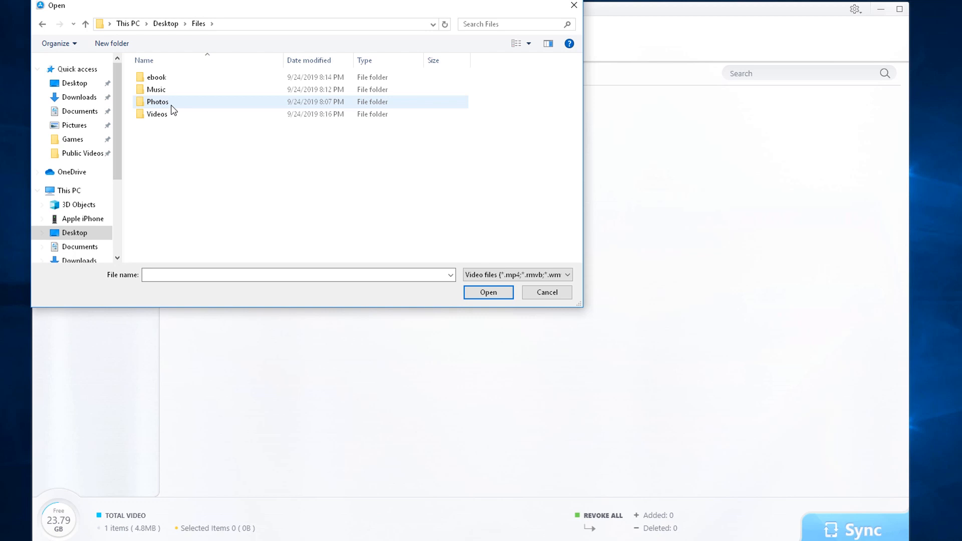
Step: Add Waterfall and Collie from the Videos folder, convert Collie, and sync to iPhone
{"action": "double_click", "coordinate": [158, 114]}
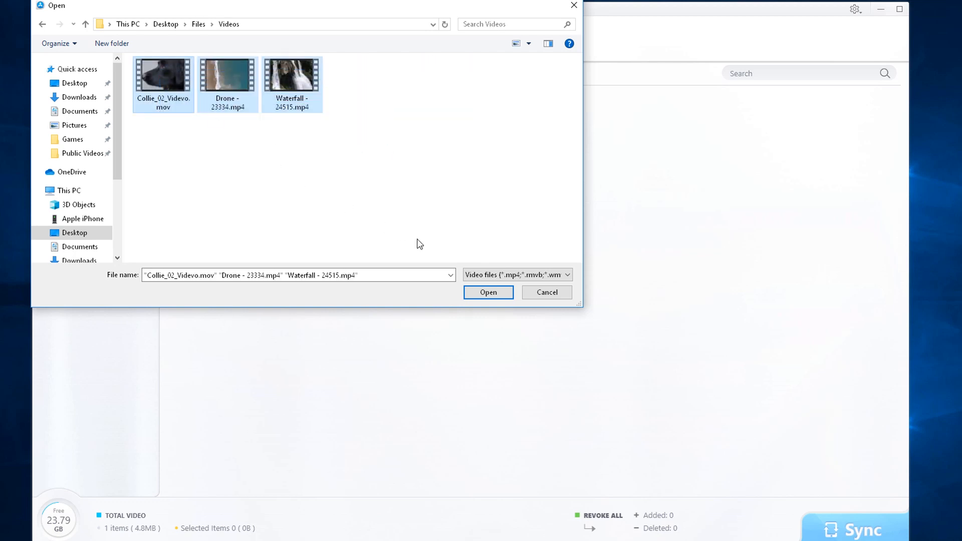
{"action": "left_click", "coordinate": [488, 291]}
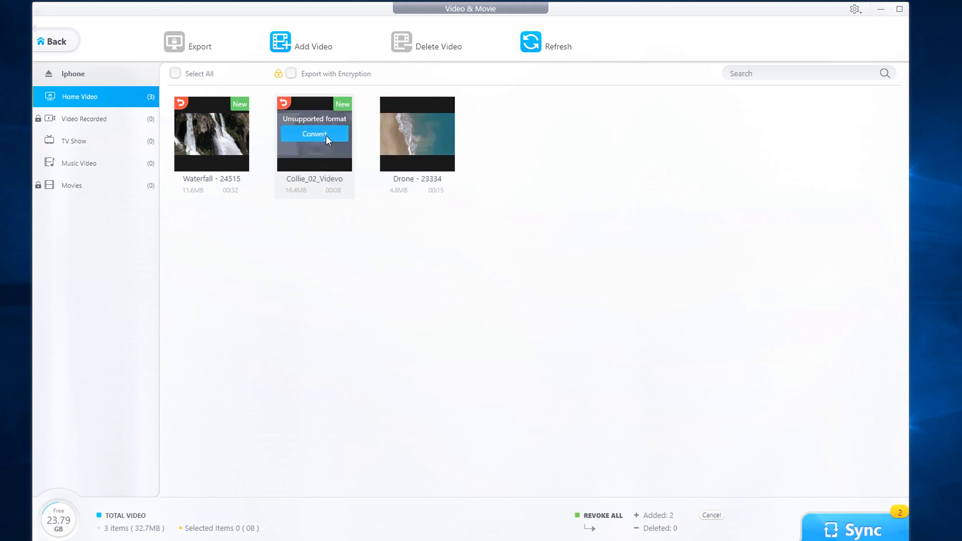
{"action": "left_click", "coordinate": [313, 133]}
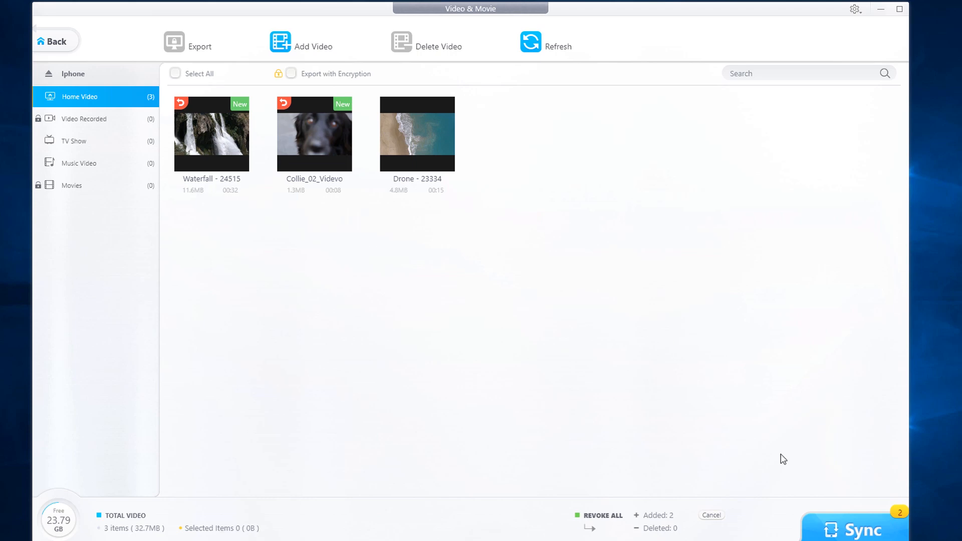
{"action": "left_click", "coordinate": [859, 530]}
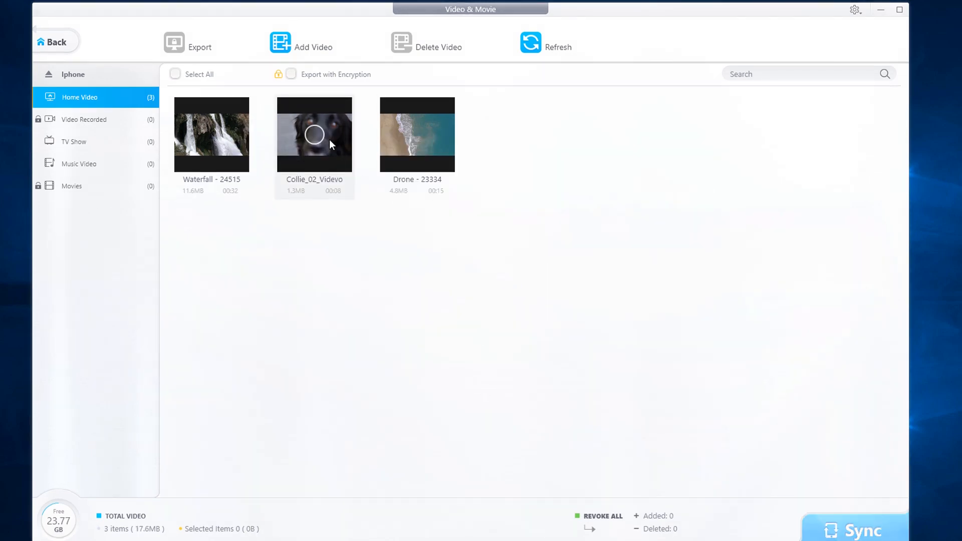
Step: Delete the Waterfall and Collie videos, sync so only Drone remains, and return home
{"action": "left_click", "coordinate": [314, 134]}
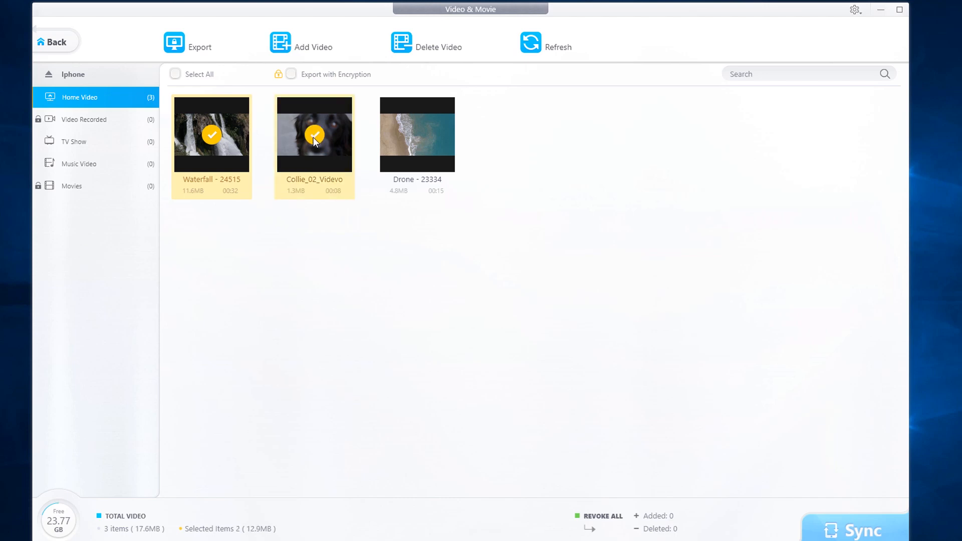
{"action": "left_click", "coordinate": [415, 48]}
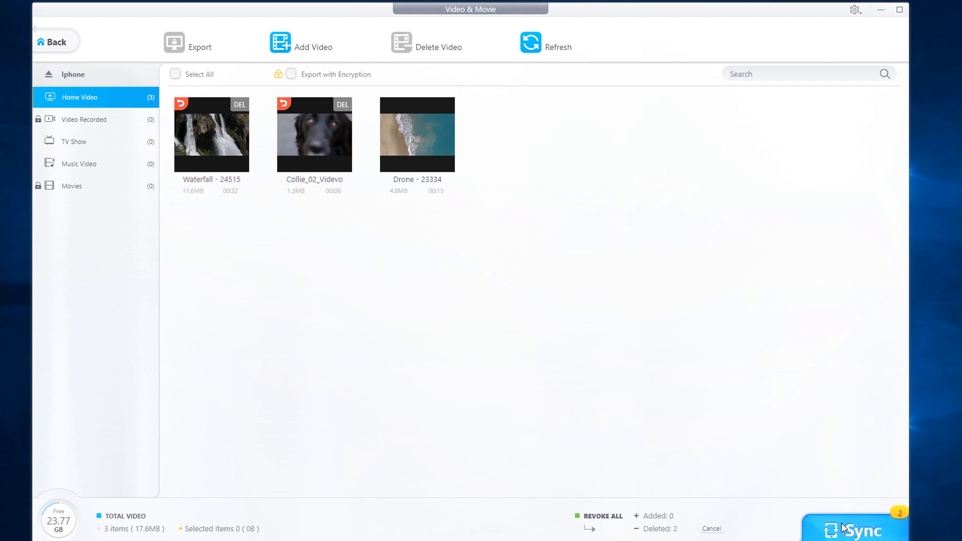
{"action": "left_click", "coordinate": [854, 529]}
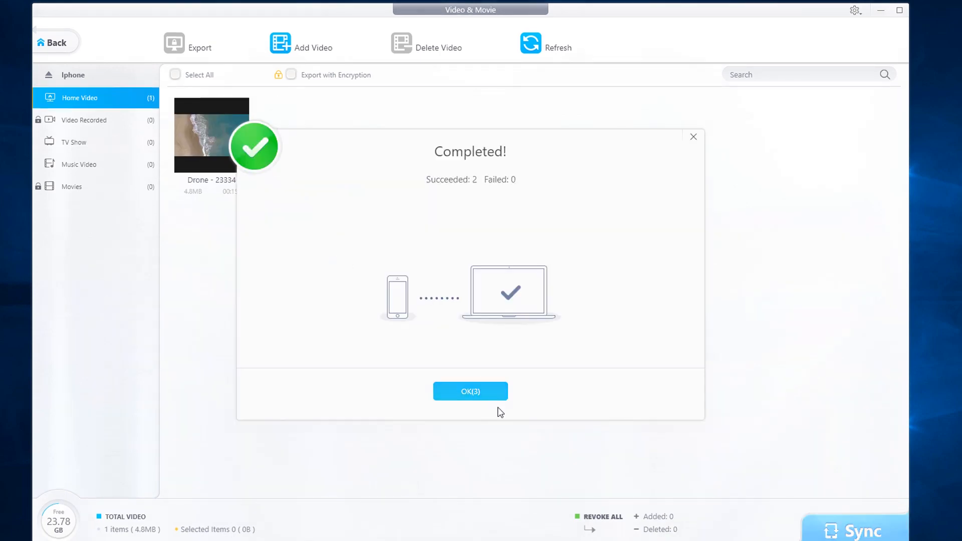
{"action": "left_click", "coordinate": [470, 392]}
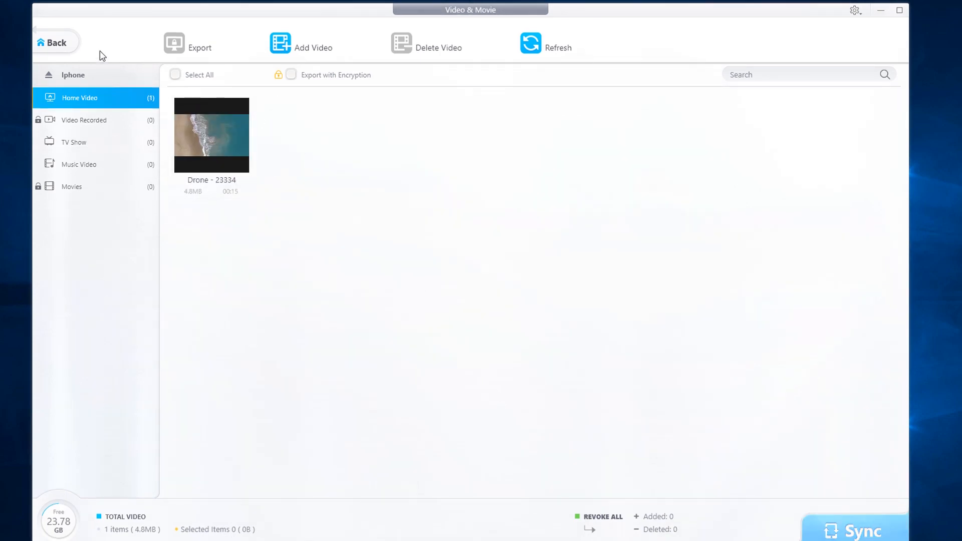
{"action": "left_click", "coordinate": [54, 42]}
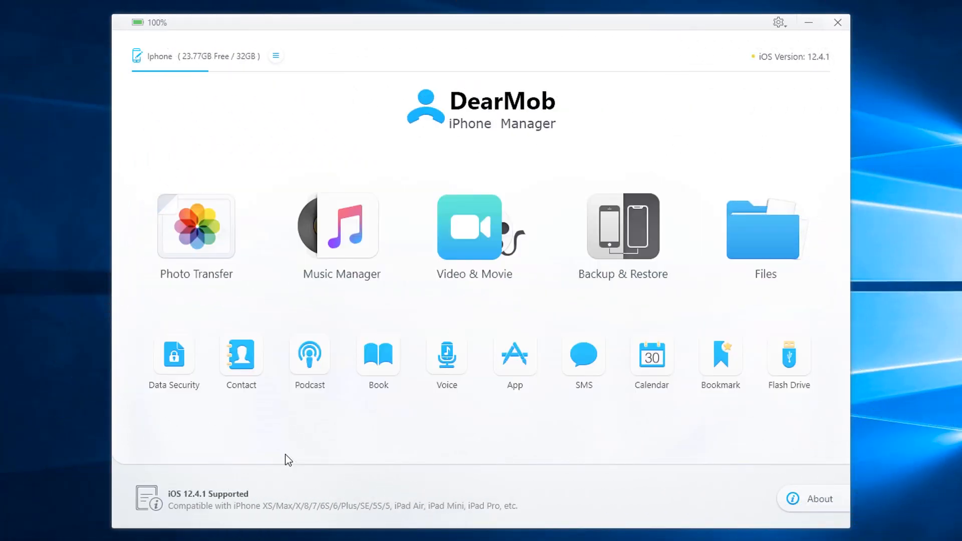
Step: In Music Manager, export all three songs to the computer and bring up their details editor
{"action": "left_click", "coordinate": [341, 227]}
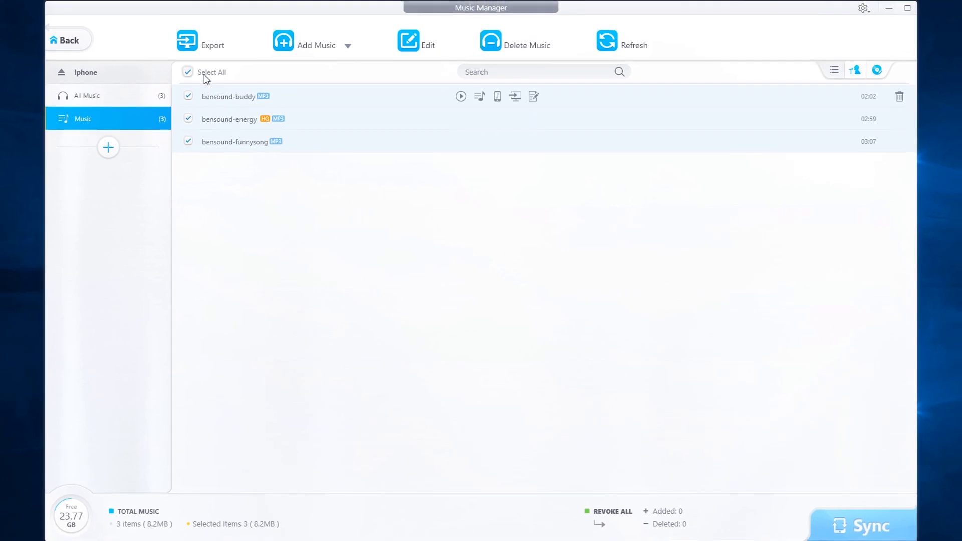
{"action": "left_click", "coordinate": [188, 96]}
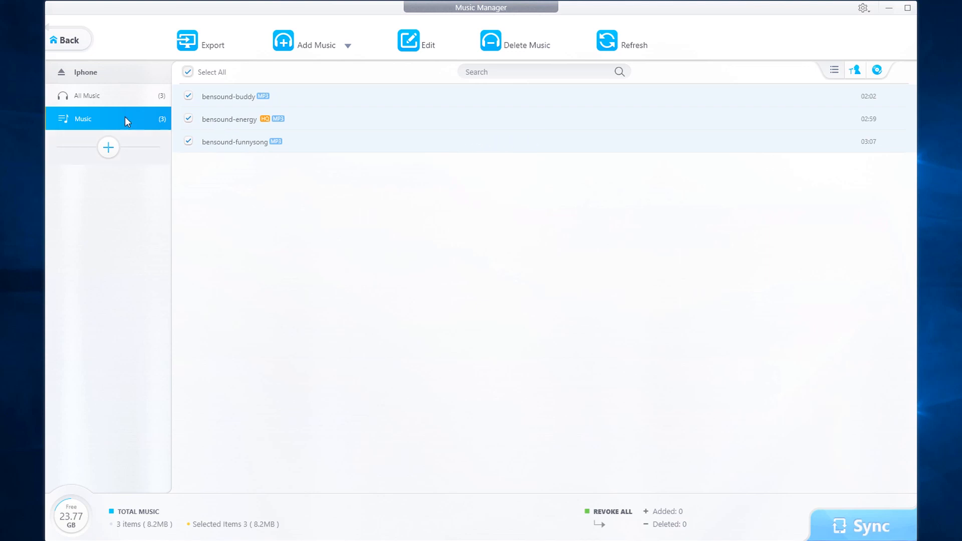
{"action": "left_click", "coordinate": [201, 40]}
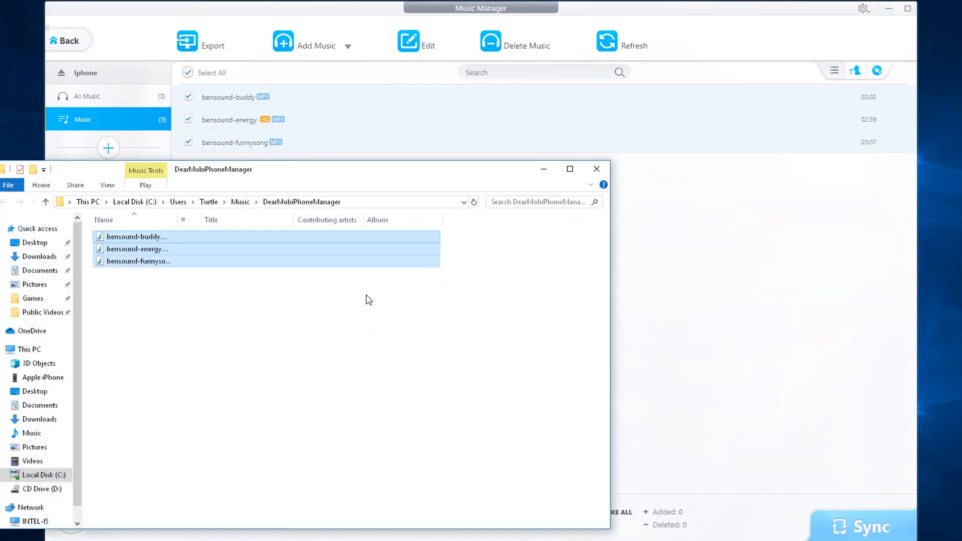
{"action": "left_click", "coordinate": [596, 168]}
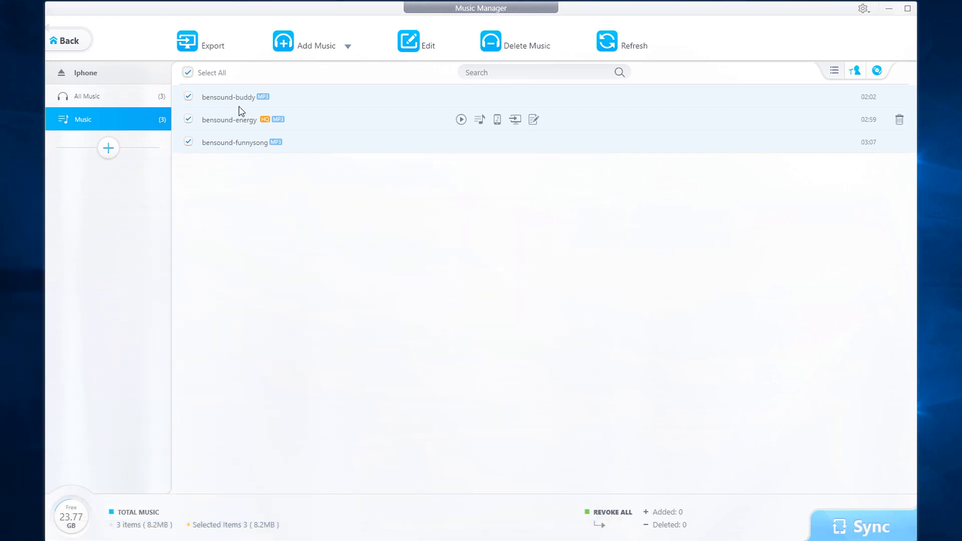
{"action": "left_click", "coordinate": [417, 41]}
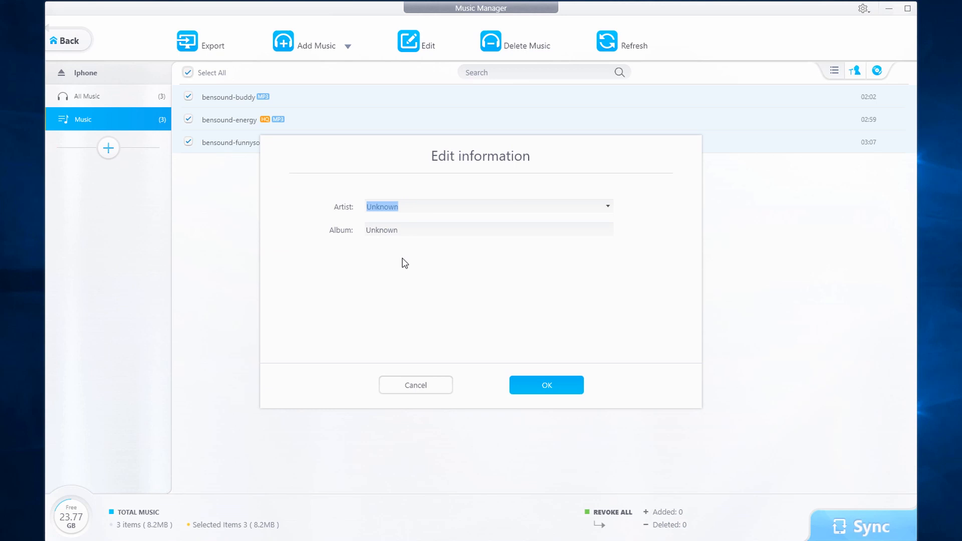
Step: Cancel the multi-song editor, then open and cancel bensound-buddy's details editor unchanged
{"action": "left_click", "coordinate": [545, 385]}
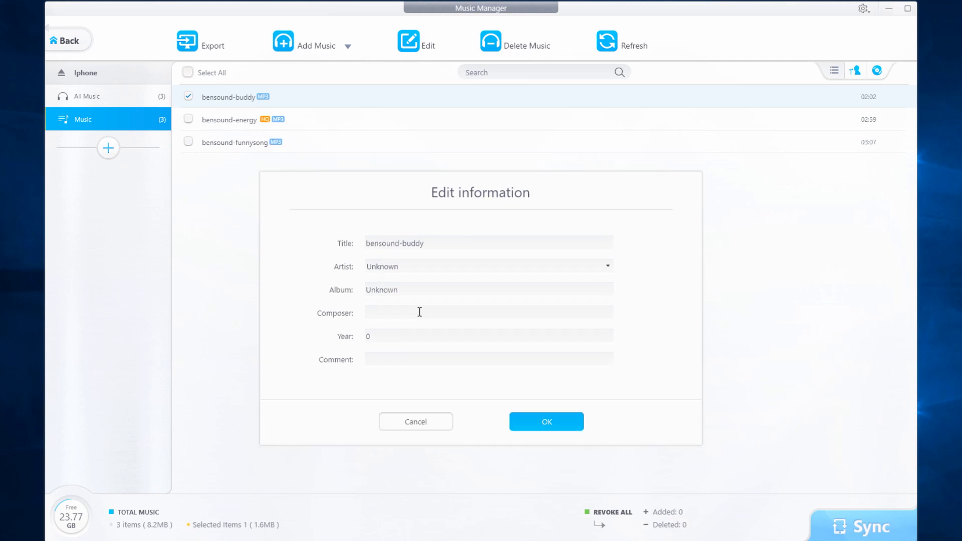
{"action": "left_click", "coordinate": [545, 422]}
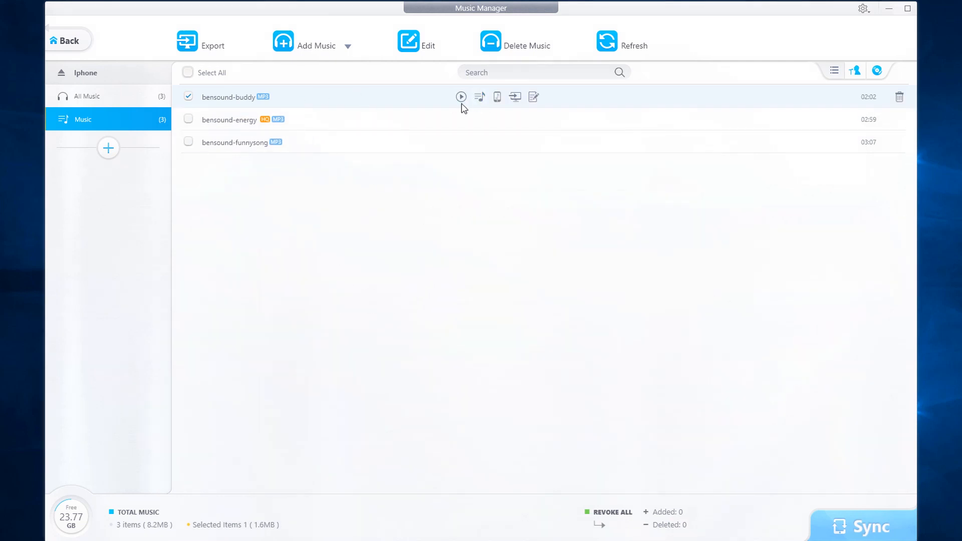
{"action": "mouse_move", "coordinate": [497, 97]}
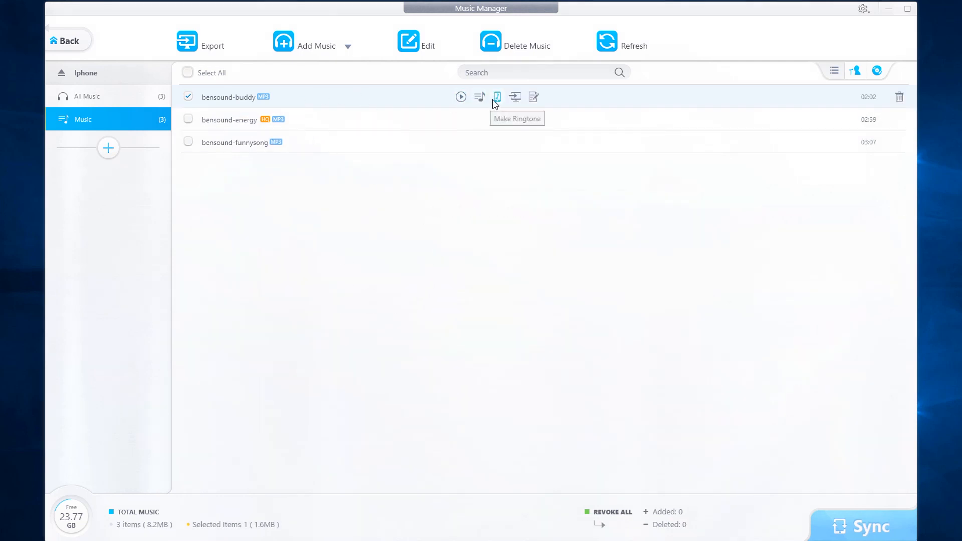
{"action": "mouse_move", "coordinate": [533, 97]}
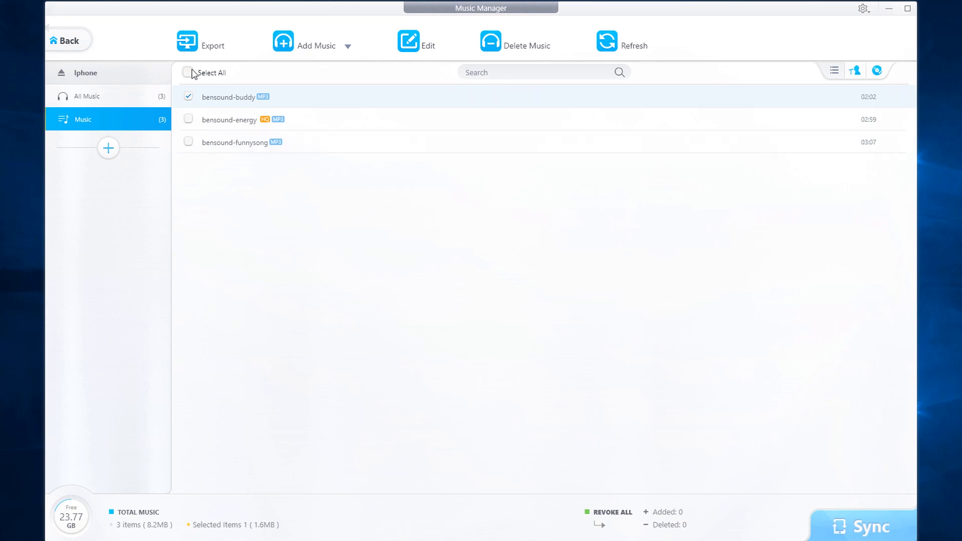
Step: Select all songs in the playlist, mark them for deletion and sync the empty library to the iPhone
{"action": "left_click", "coordinate": [187, 72]}
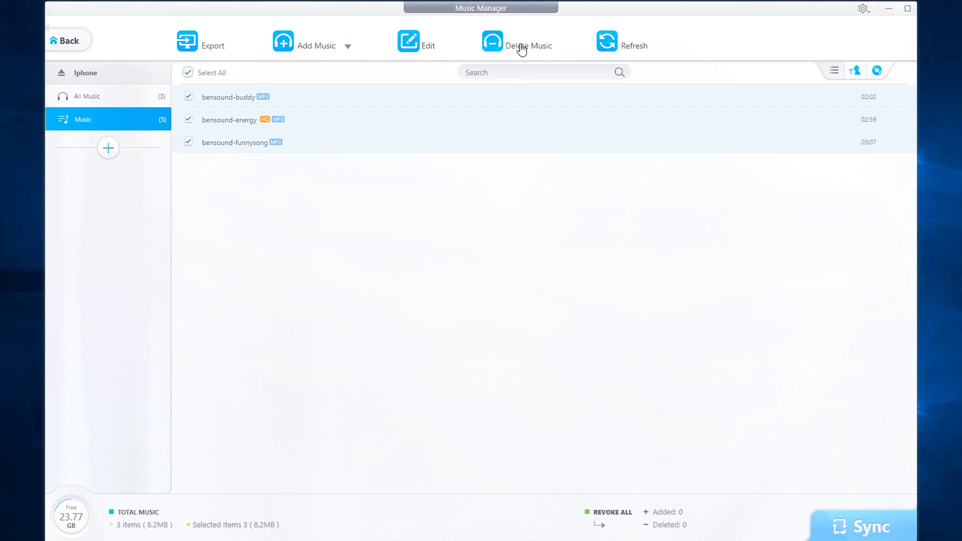
{"action": "left_click", "coordinate": [526, 46]}
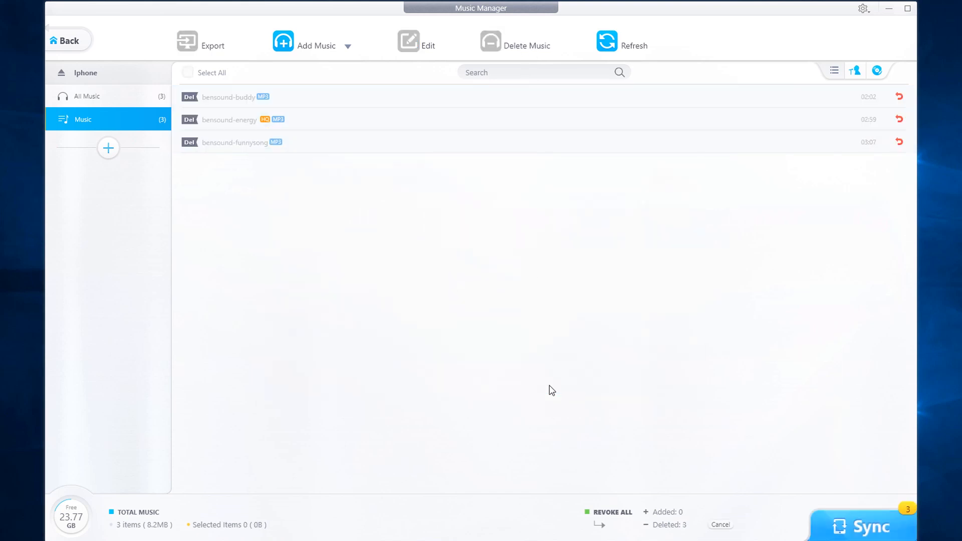
{"action": "left_click", "coordinate": [862, 526]}
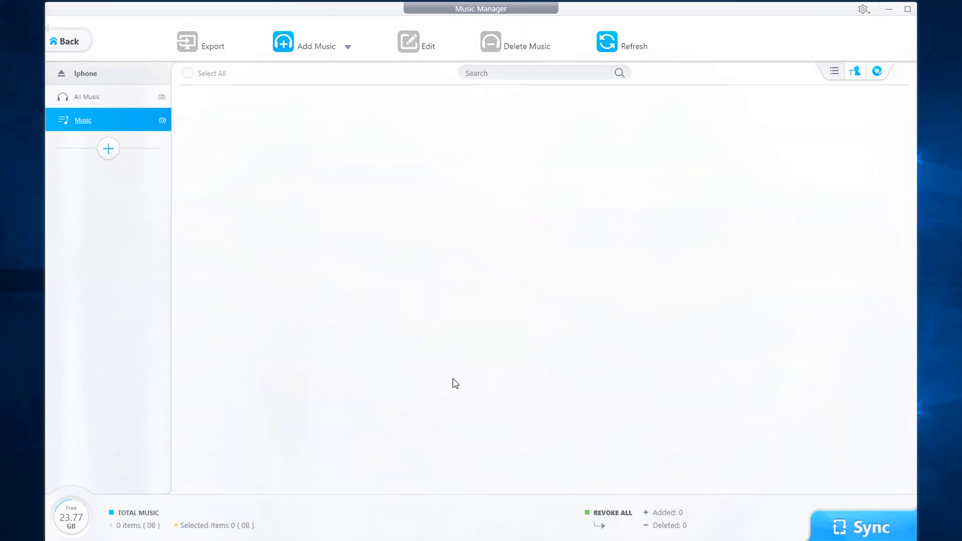
{"action": "mouse_move", "coordinate": [444, 324]}
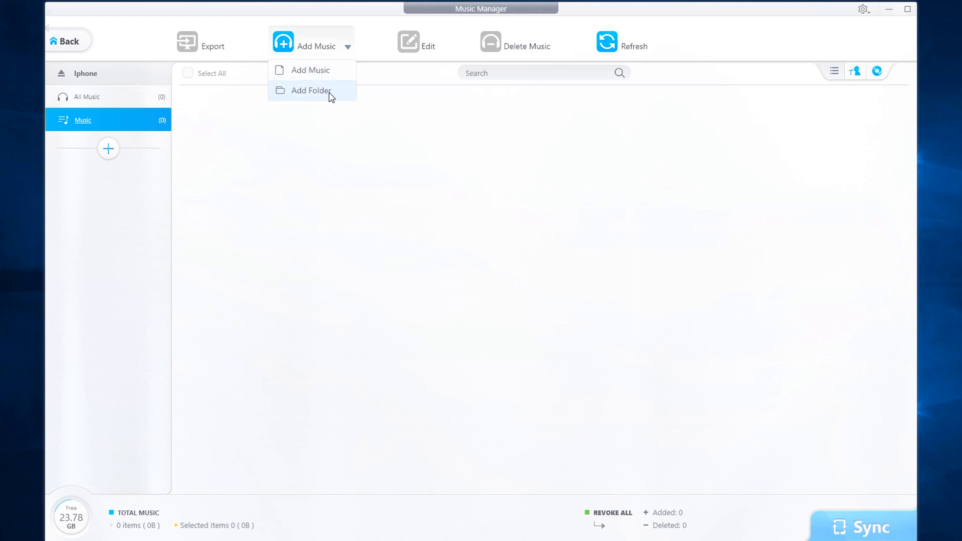
Step: Add bensound-energy and bensound-funnysong from Files > Music and sync them to the iPhone
{"action": "left_click", "coordinate": [310, 70]}
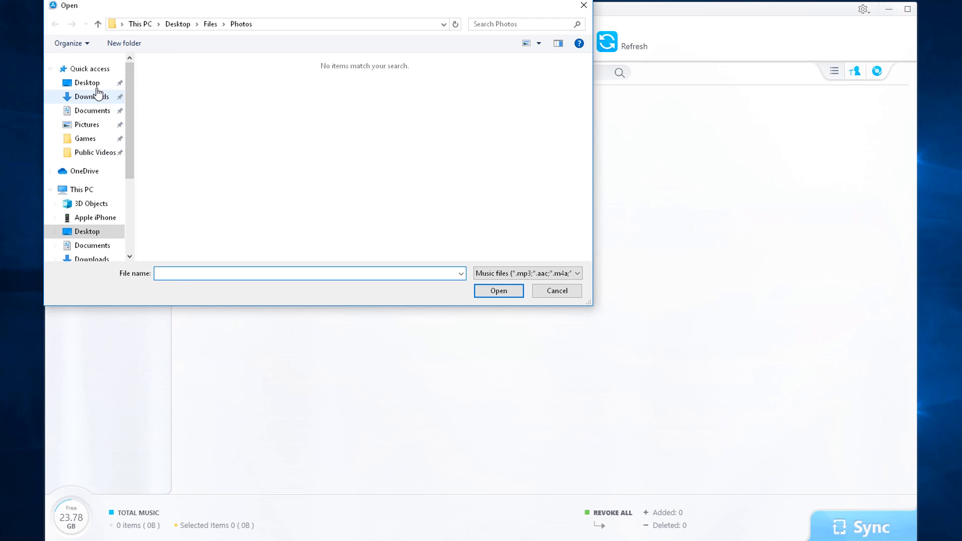
{"action": "left_click", "coordinate": [209, 24]}
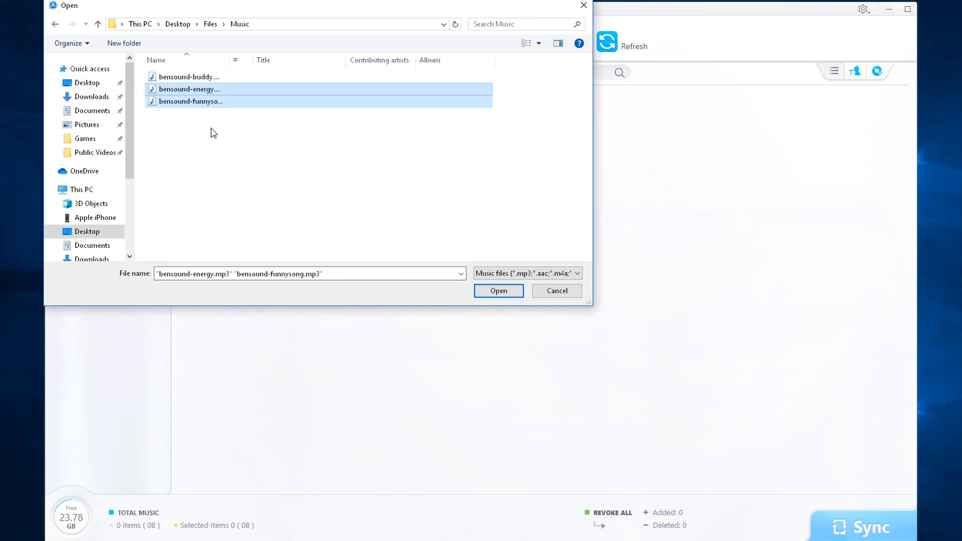
{"action": "left_click", "coordinate": [498, 291]}
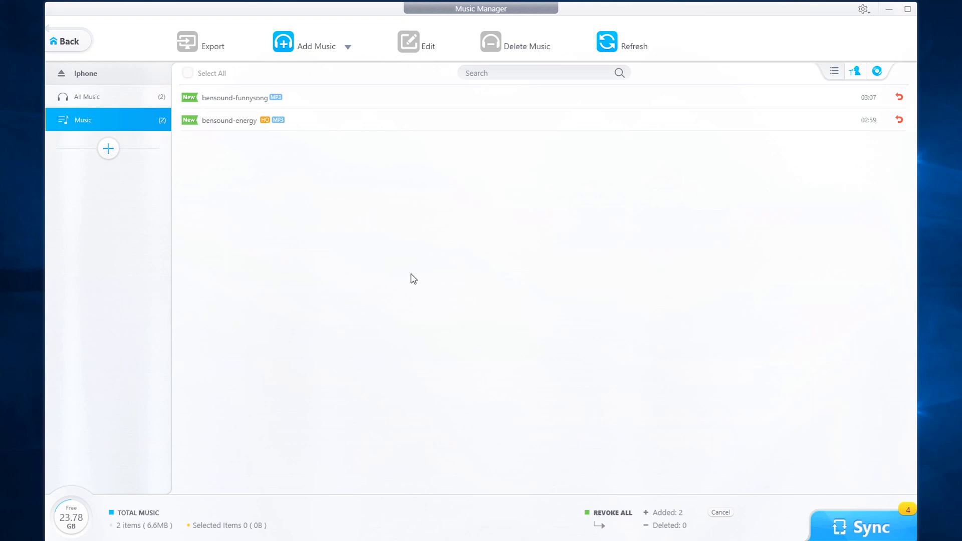
{"action": "left_click", "coordinate": [863, 526]}
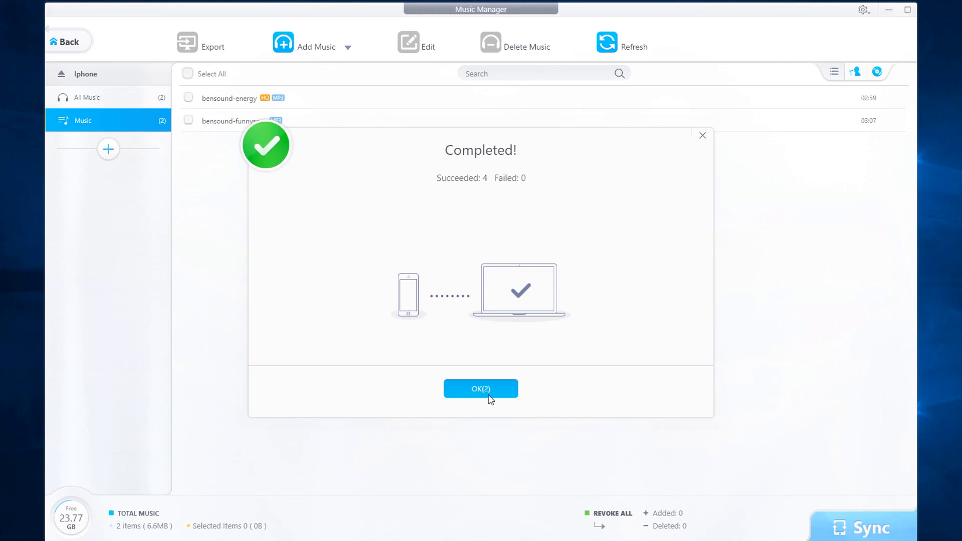
{"action": "left_click", "coordinate": [480, 389]}
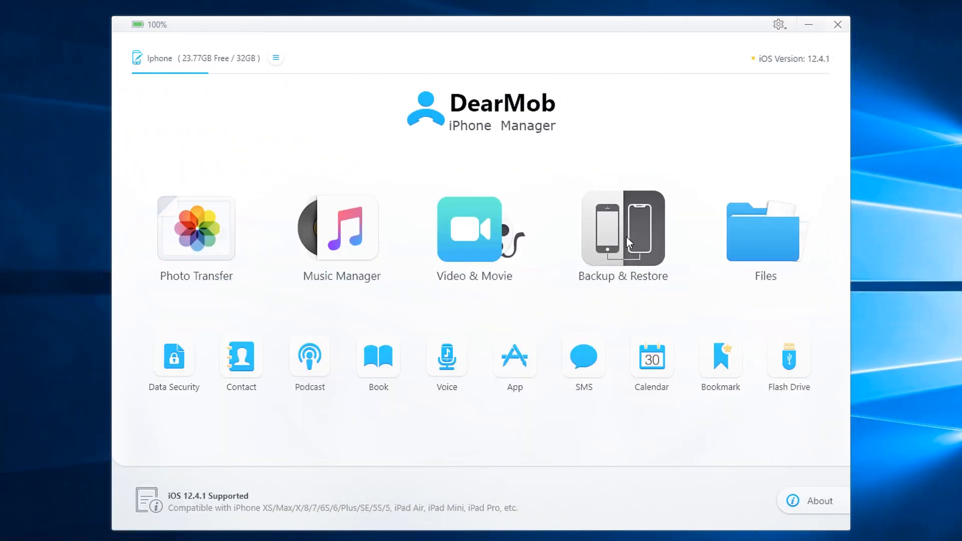
Step: In Backup & Restore, enable Encrypt your Backup and set and confirm a backup password
{"action": "left_click", "coordinate": [622, 229]}
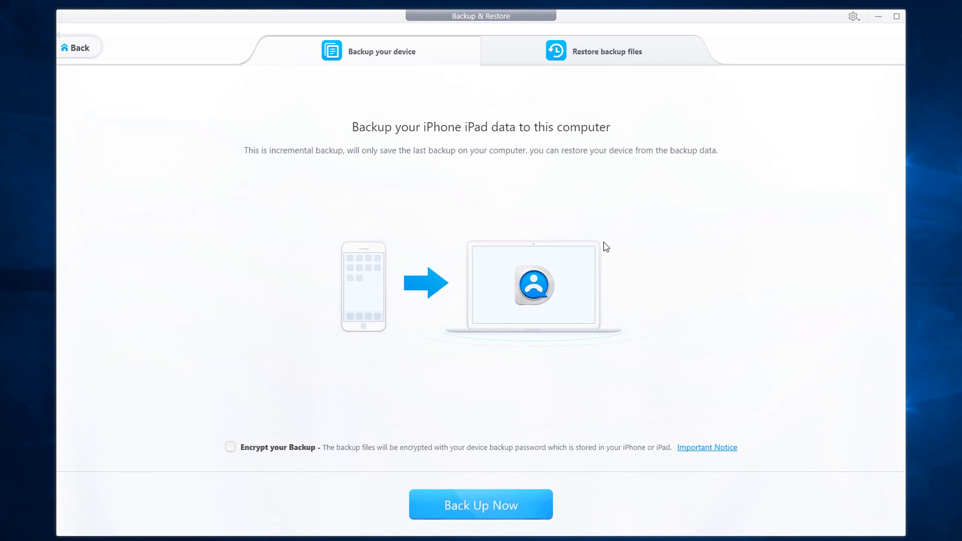
{"action": "mouse_move", "coordinate": [480, 251]}
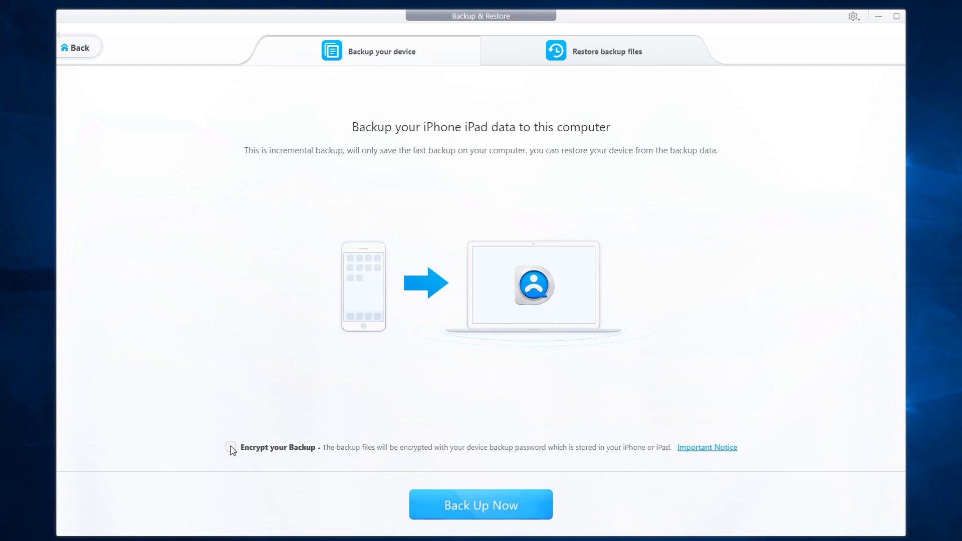
{"action": "left_click", "coordinate": [231, 447]}
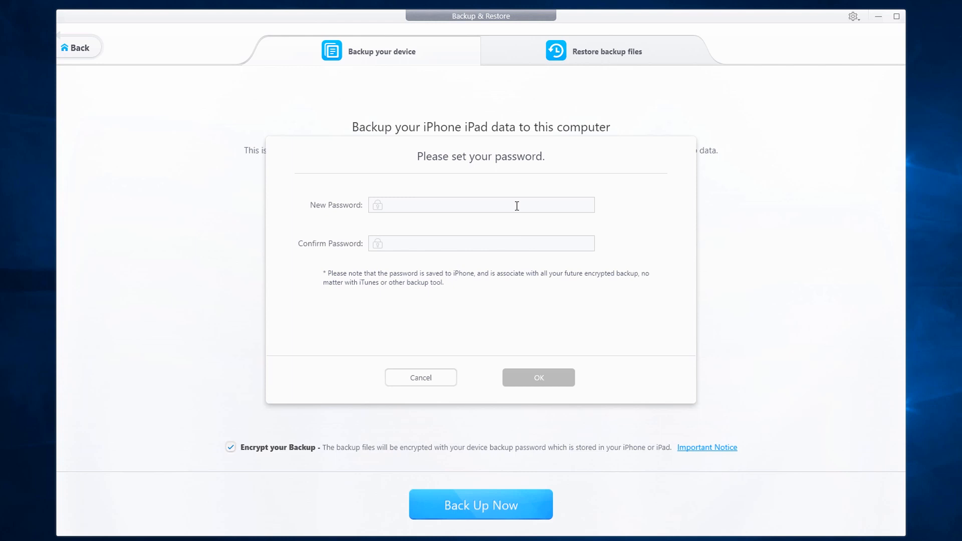
{"action": "type", "text": "****"}
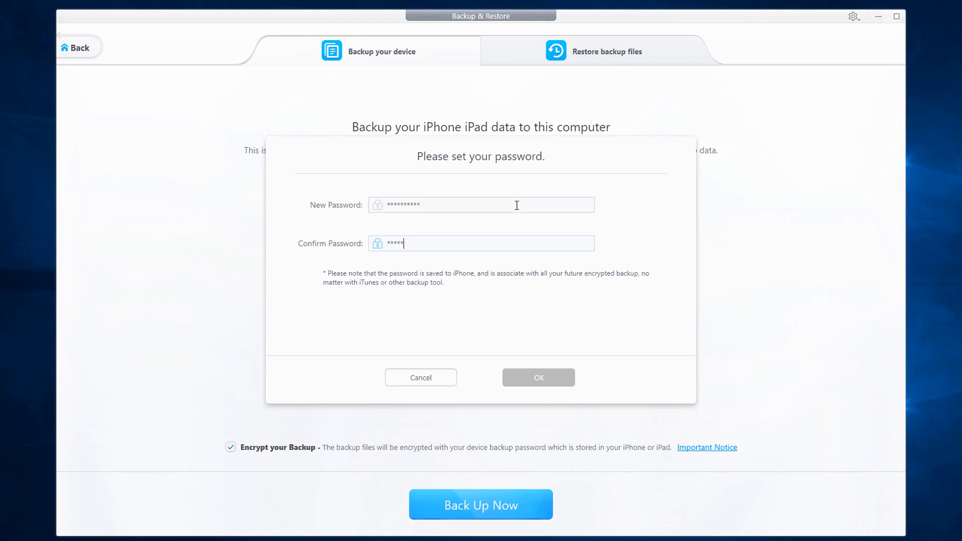
{"action": "left_click", "coordinate": [538, 378]}
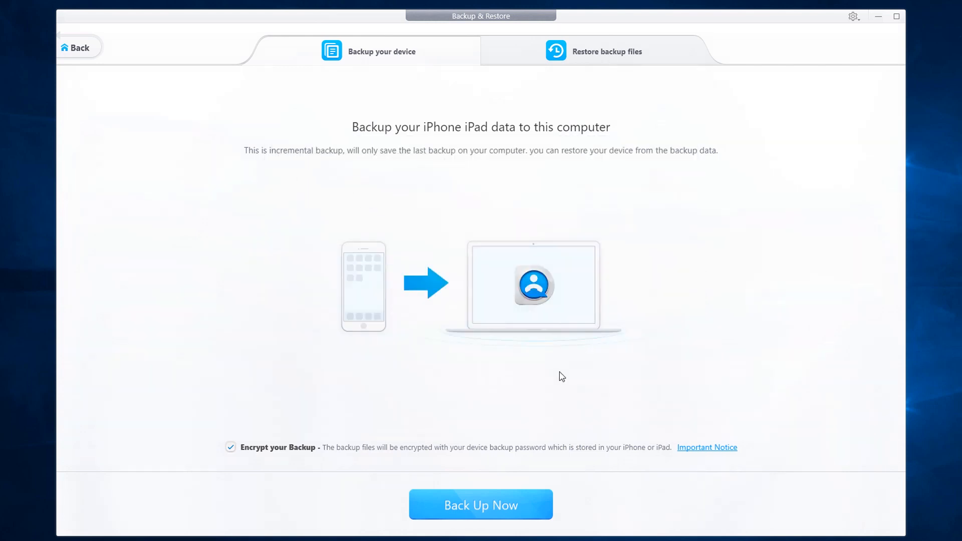
Step: Run Back Up Now to create the encrypted 24.3MB iPhone backup and acknowledge completion
{"action": "left_click", "coordinate": [480, 504]}
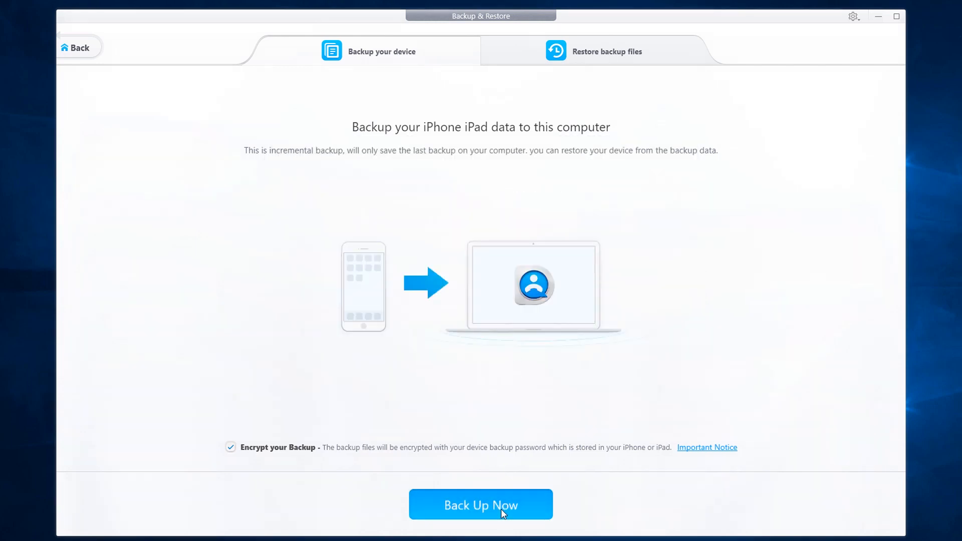
{"action": "left_click", "coordinate": [480, 505]}
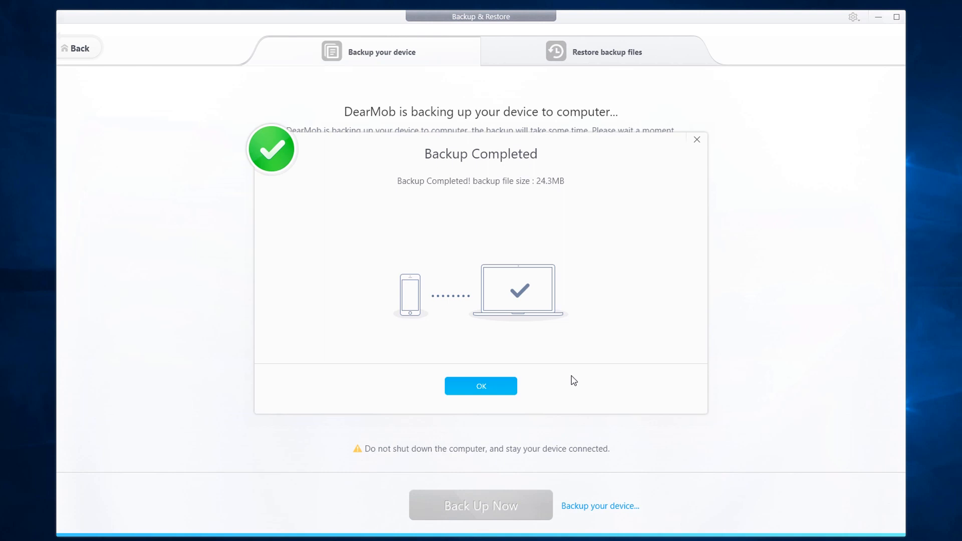
{"action": "left_click", "coordinate": [481, 386]}
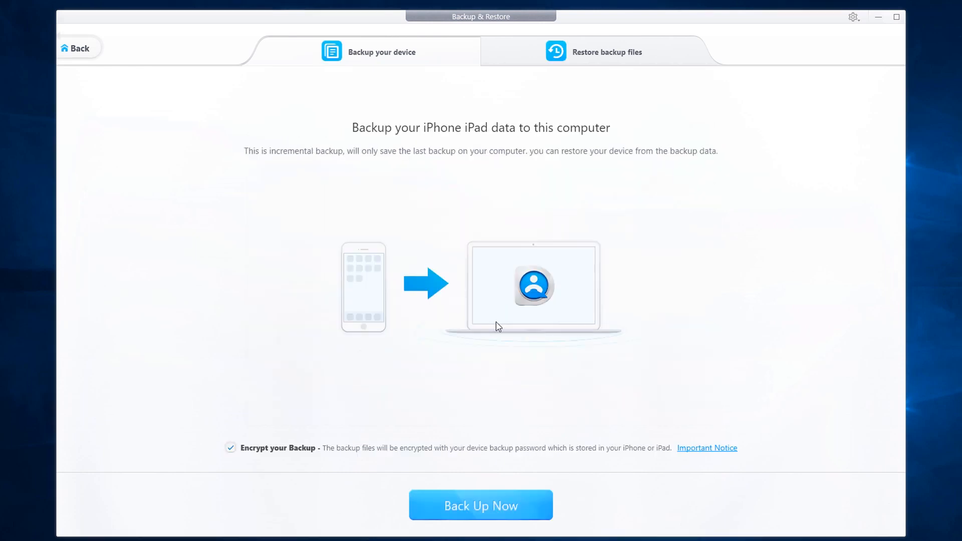
Step: Start restoring the iPhone from the 2019-09-24 backup
{"action": "left_click", "coordinate": [606, 51]}
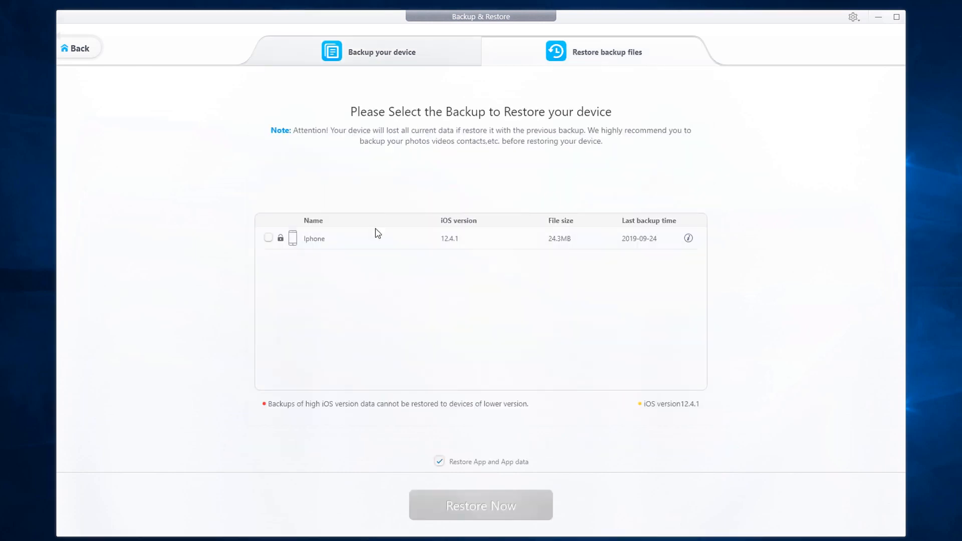
{"action": "left_click", "coordinate": [269, 239]}
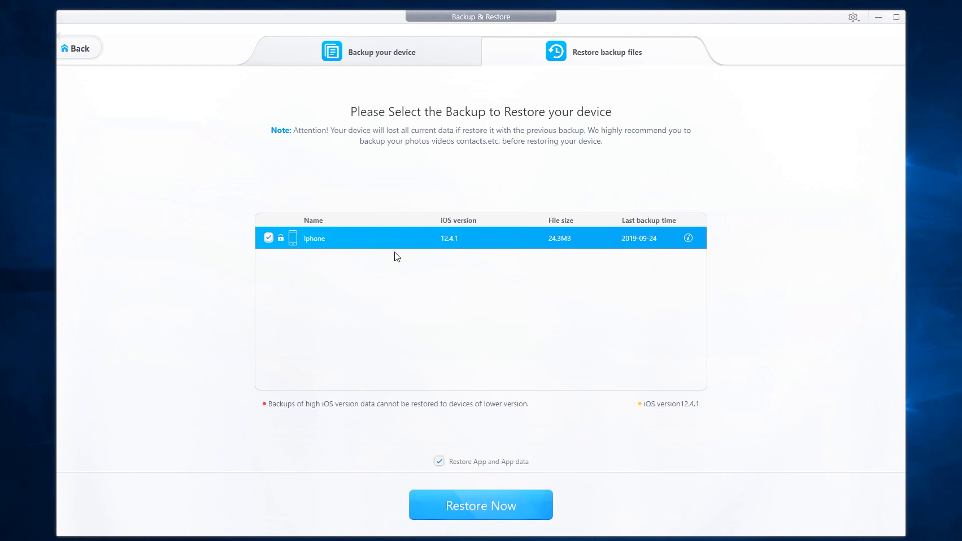
{"action": "left_click", "coordinate": [480, 505]}
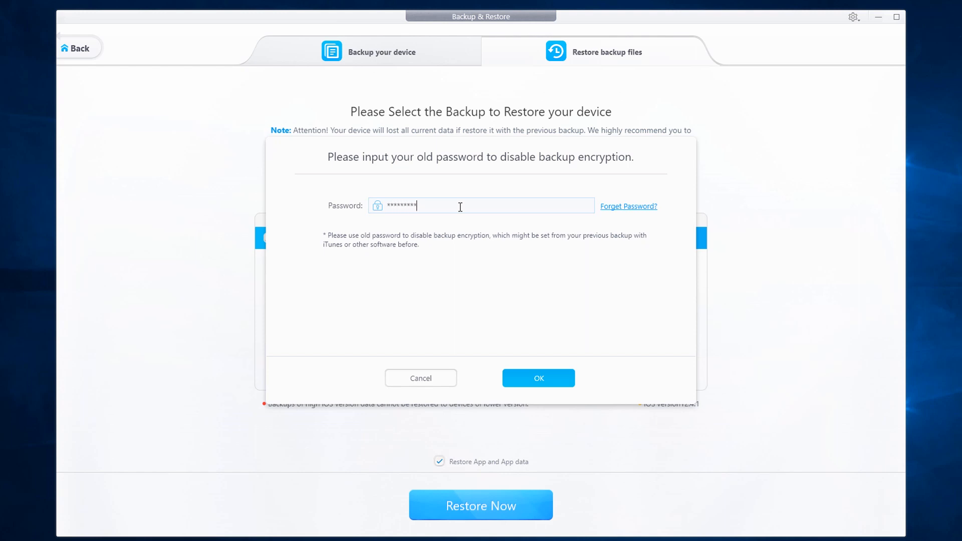
Step: Supply the old password to lift the backup encryption and return to the home screen
{"action": "left_click", "coordinate": [538, 378]}
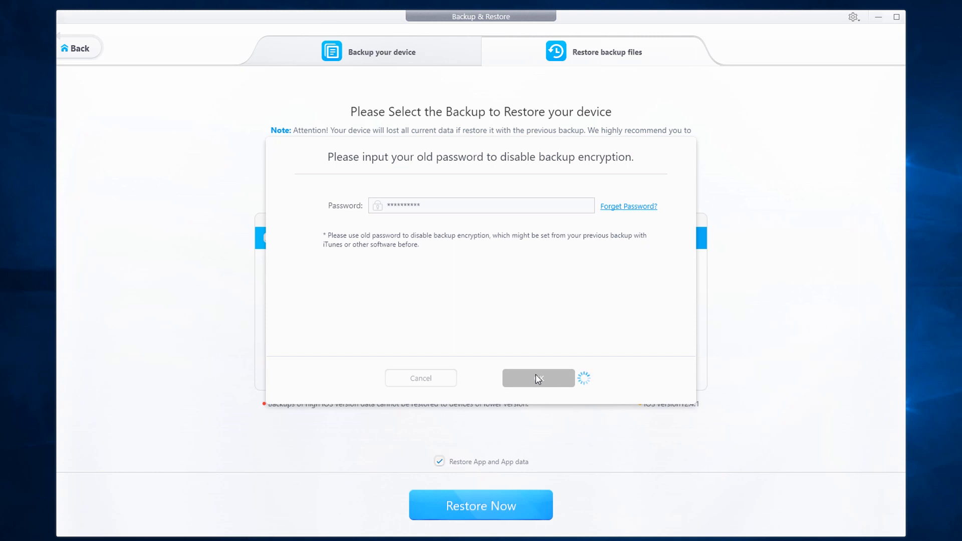
{"action": "left_click", "coordinate": [538, 378]}
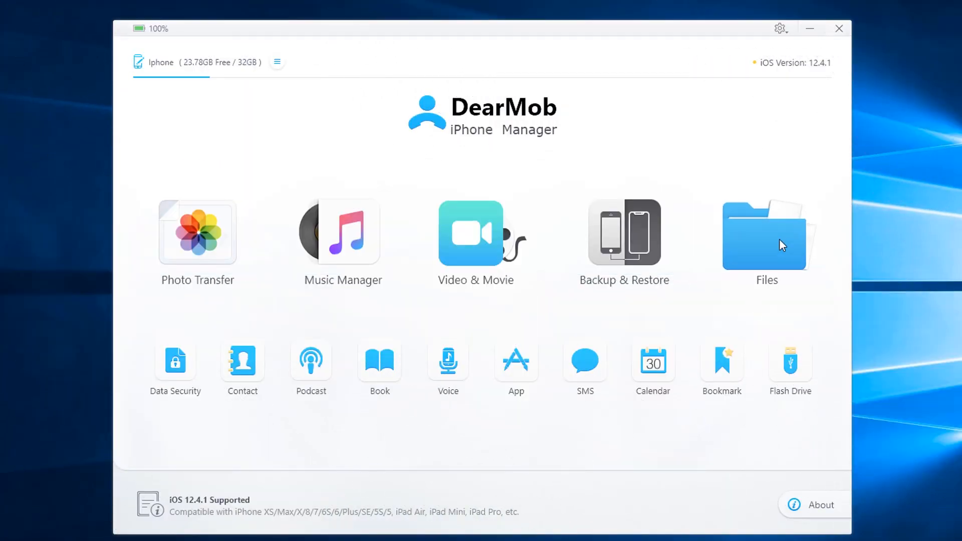
{"action": "left_click", "coordinate": [767, 231]}
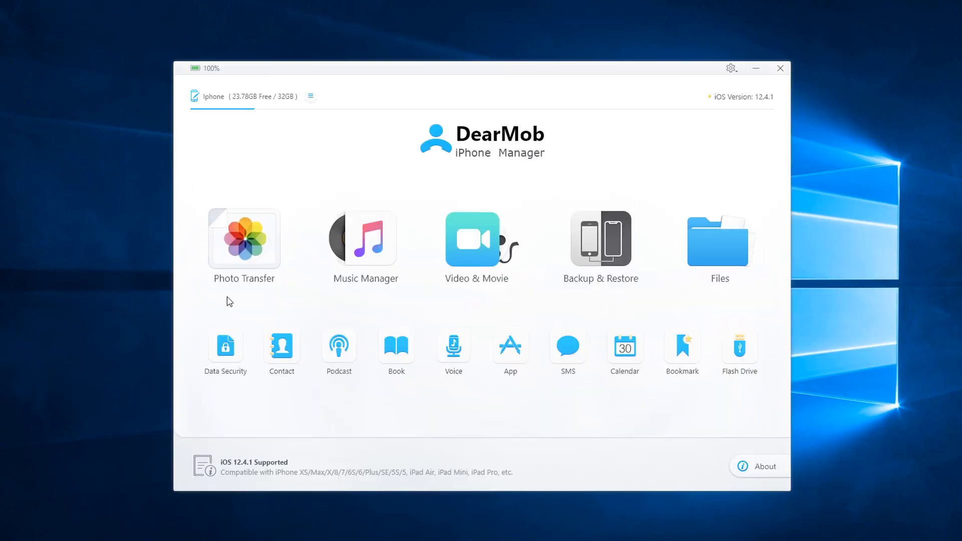
Step: In Data Security, add water-lily-3784022_1280.jpg from Files > Photos for encryption
{"action": "left_click", "coordinate": [225, 348]}
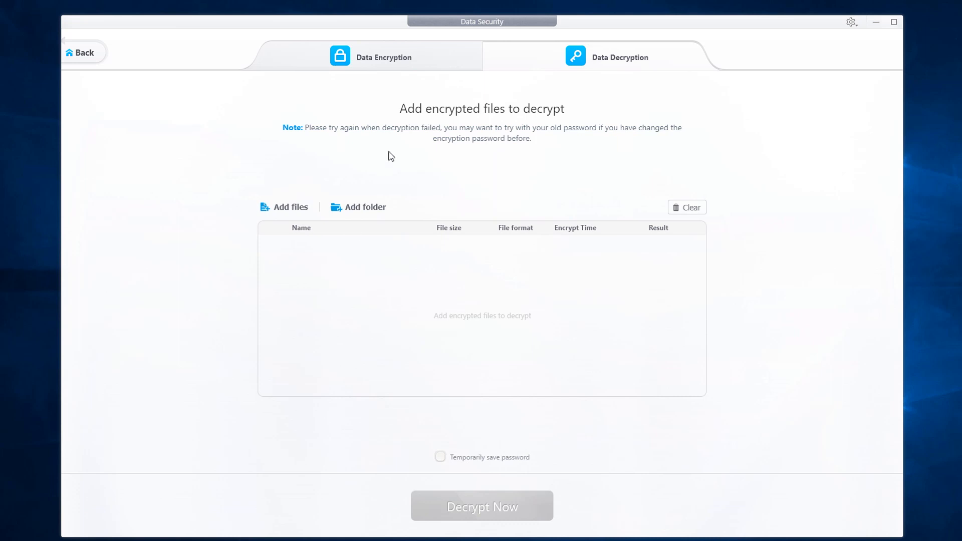
{"action": "left_click", "coordinate": [384, 57]}
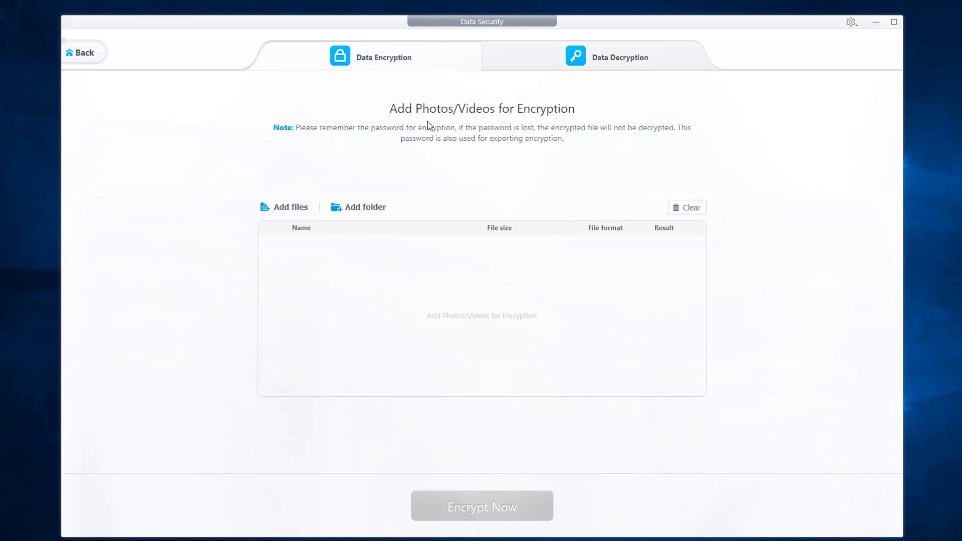
{"action": "left_click", "coordinate": [284, 206]}
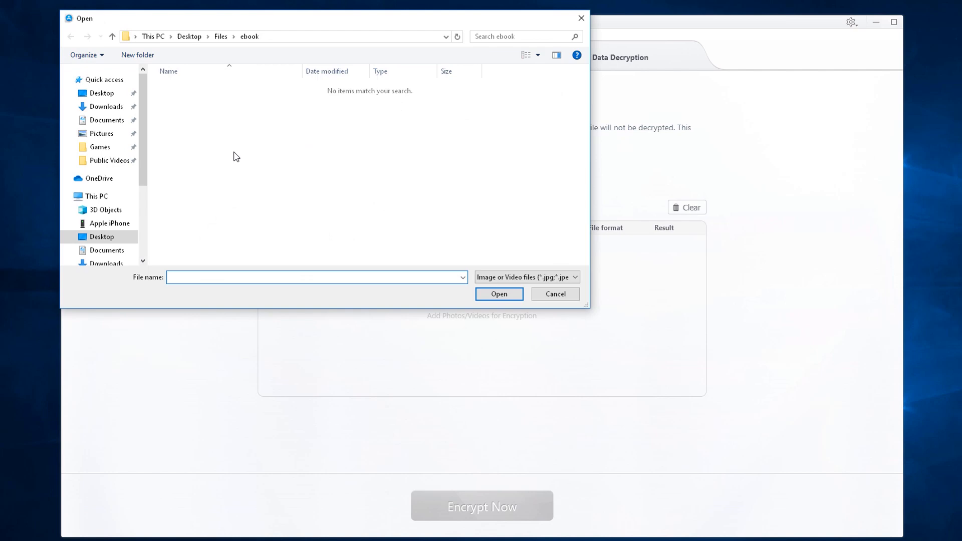
{"action": "left_click", "coordinate": [111, 36]}
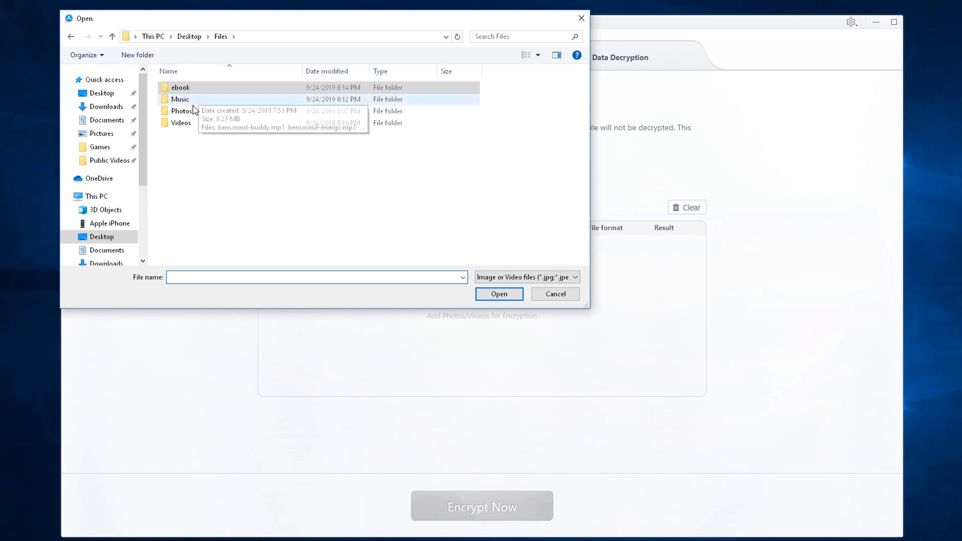
{"action": "double_click", "coordinate": [496, 102]}
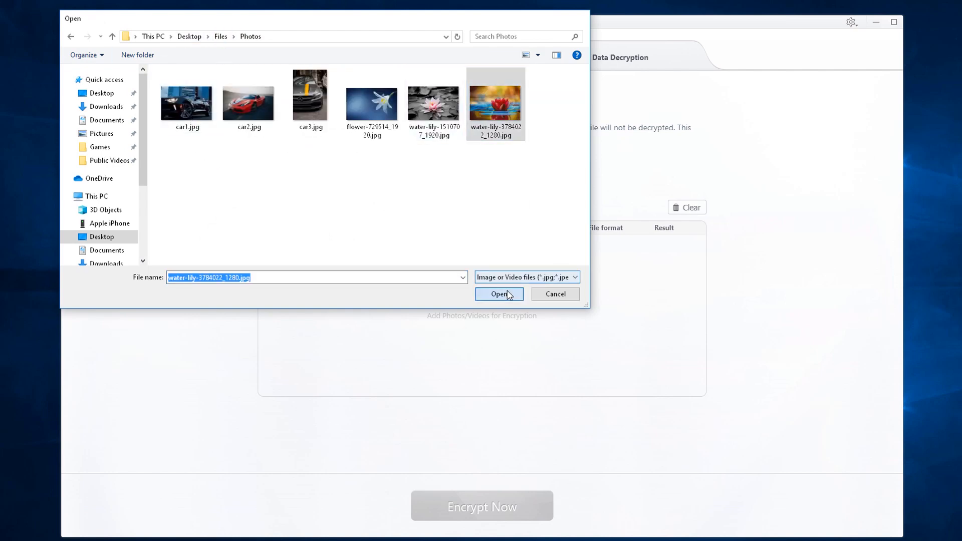
{"action": "left_click", "coordinate": [498, 294]}
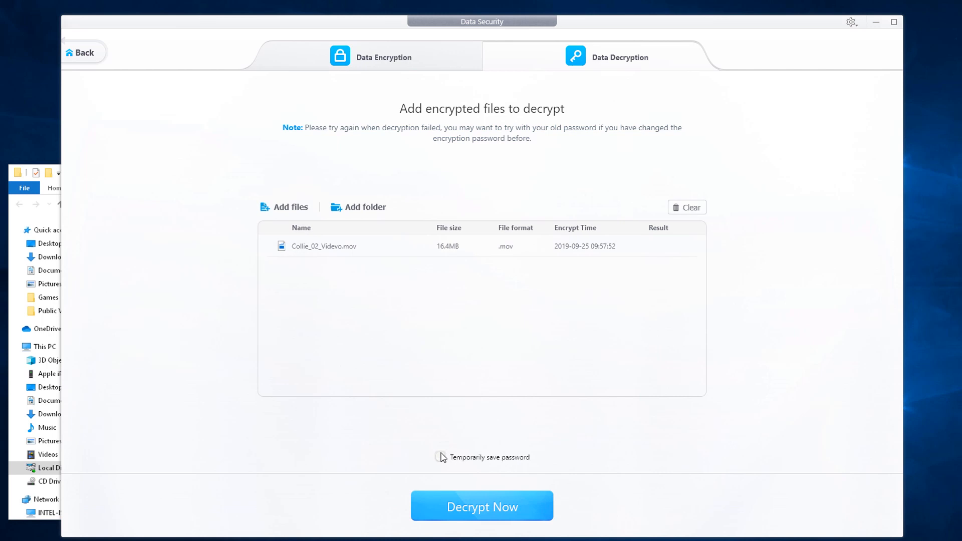
Step: Load the encrypted Collie_02_Videvo.mov for decryption and return to the main screen
{"action": "left_click", "coordinate": [482, 506]}
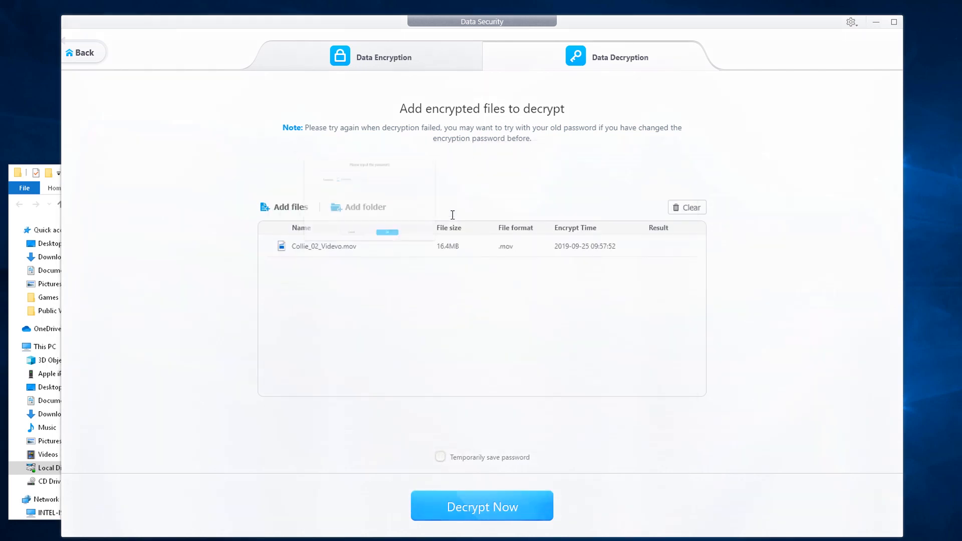
{"action": "left_click", "coordinate": [482, 506]}
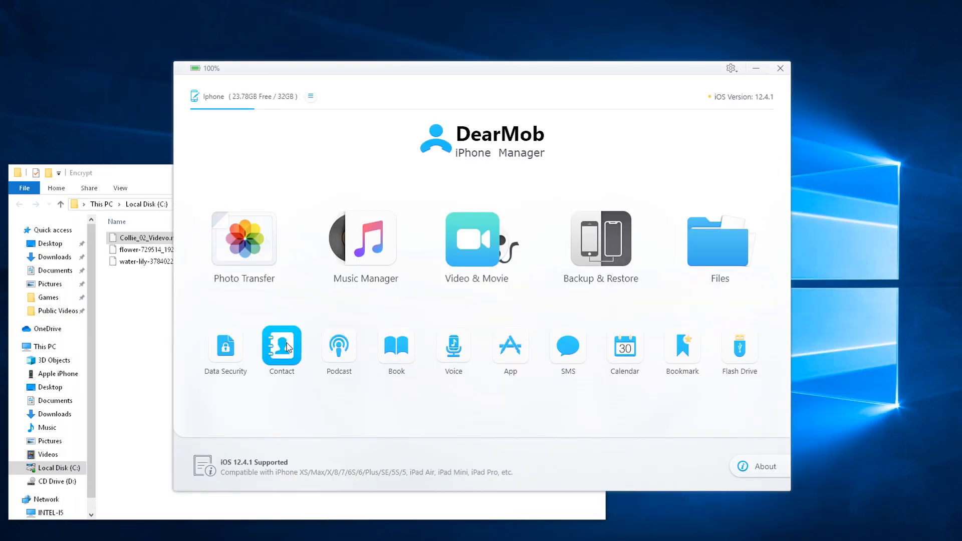
Step: View the empty Contact list and go back to the main overview
{"action": "left_click", "coordinate": [280, 349]}
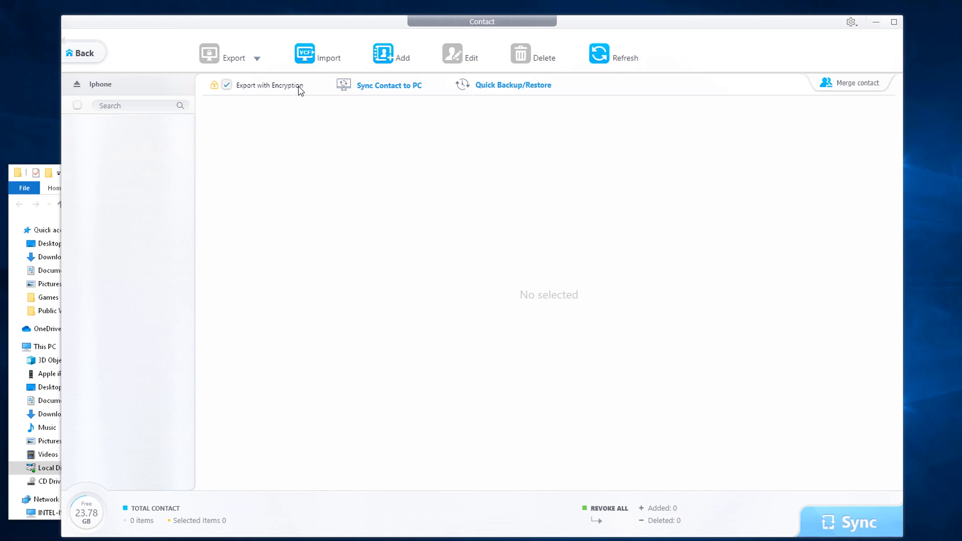
{"action": "mouse_move", "coordinate": [492, 89]}
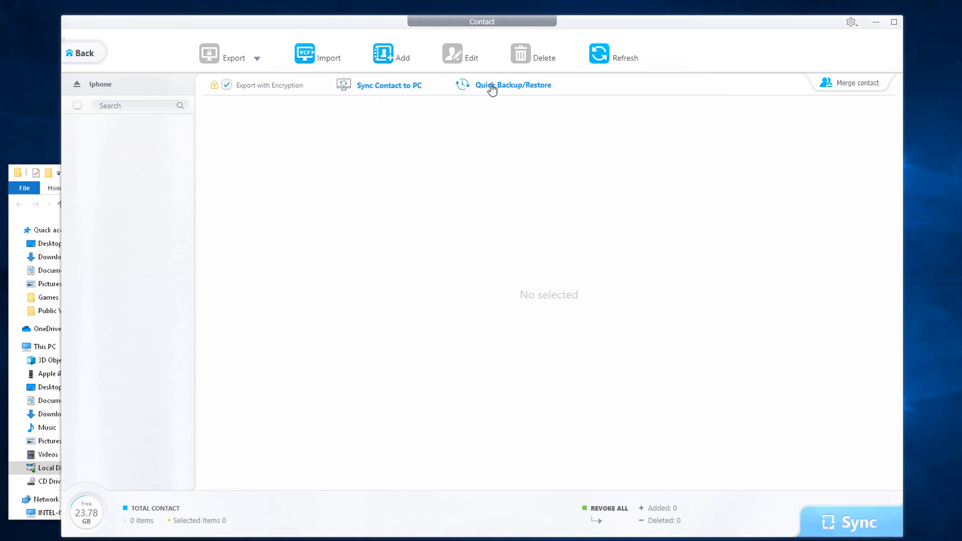
{"action": "left_click", "coordinate": [81, 53]}
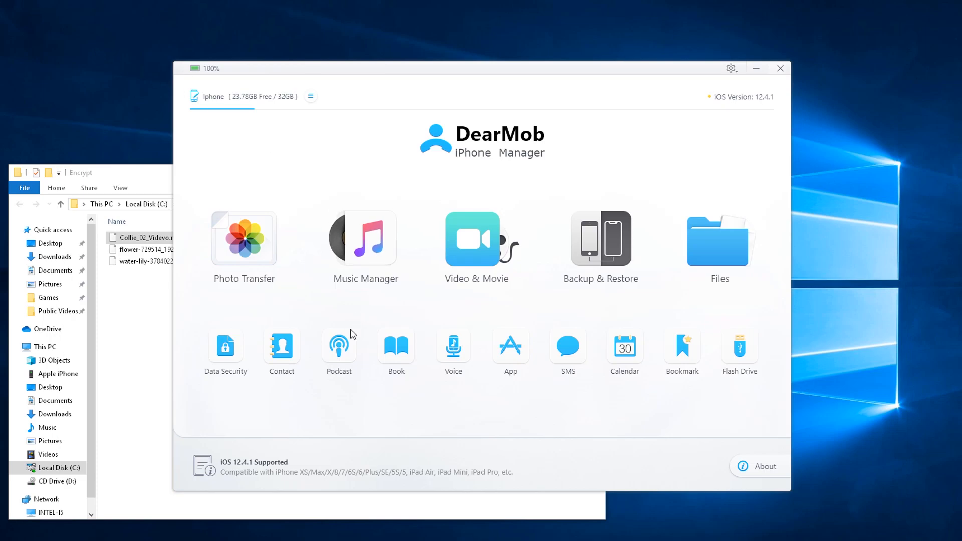
Step: Select all three books on the phone, mark them for deletion and sync the removal
{"action": "left_click", "coordinate": [338, 348]}
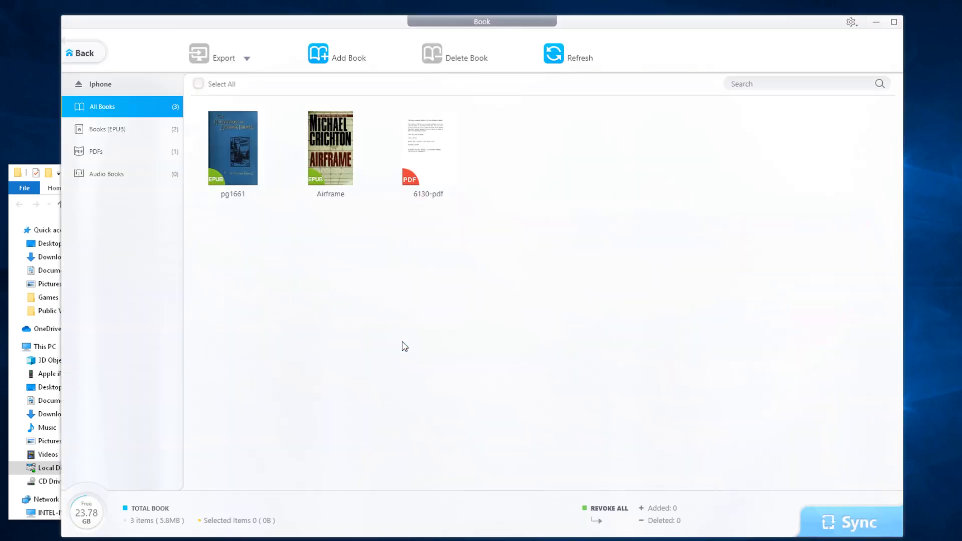
{"action": "mouse_move", "coordinate": [381, 182]}
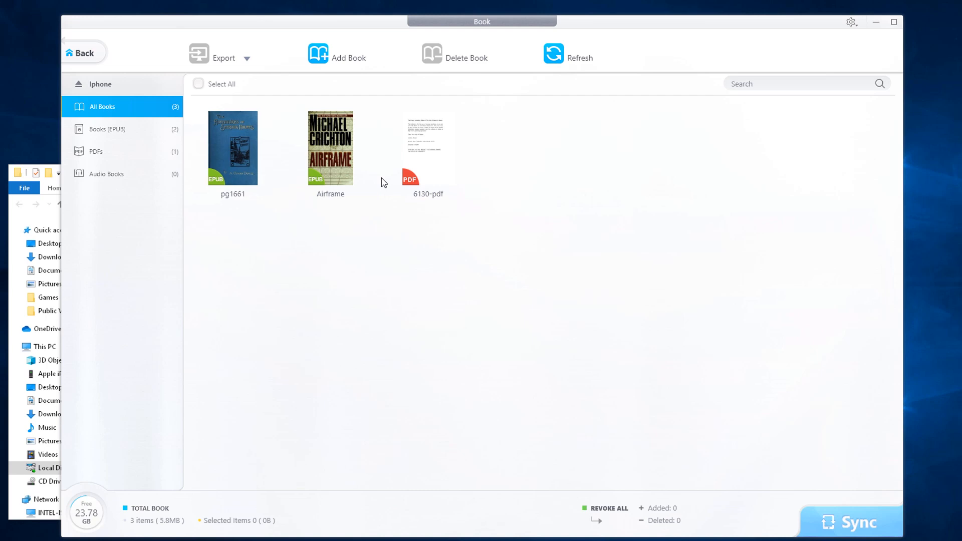
{"action": "left_click", "coordinate": [198, 84]}
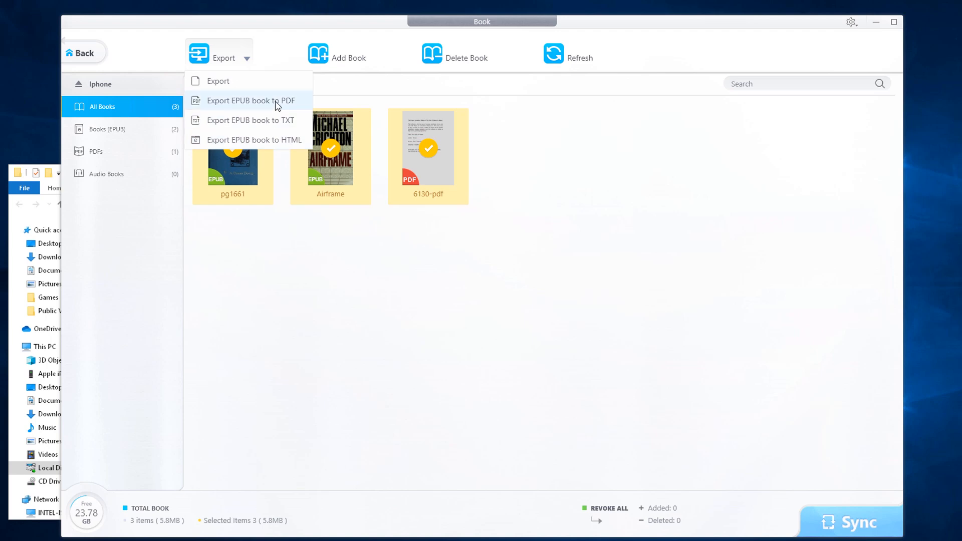
{"action": "left_click", "coordinate": [250, 100]}
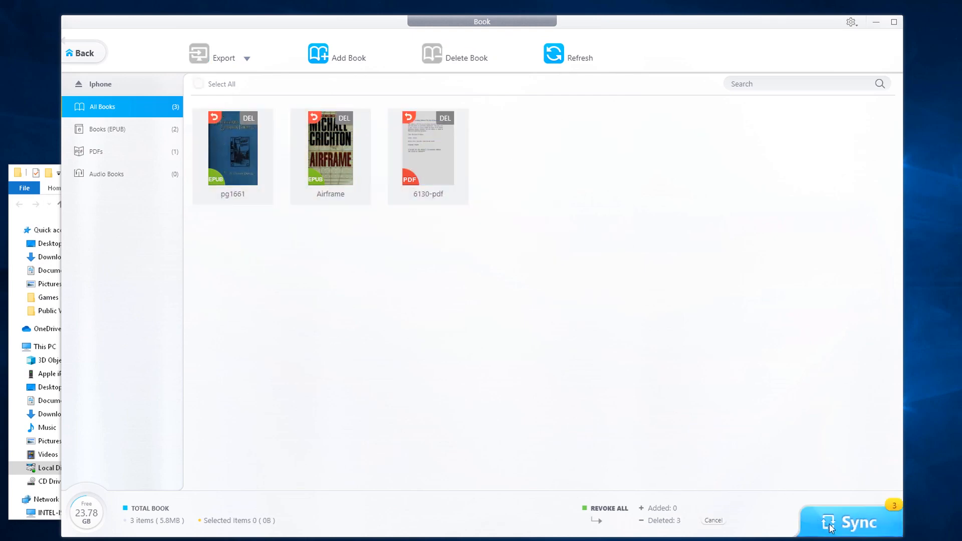
{"action": "left_click", "coordinate": [850, 523]}
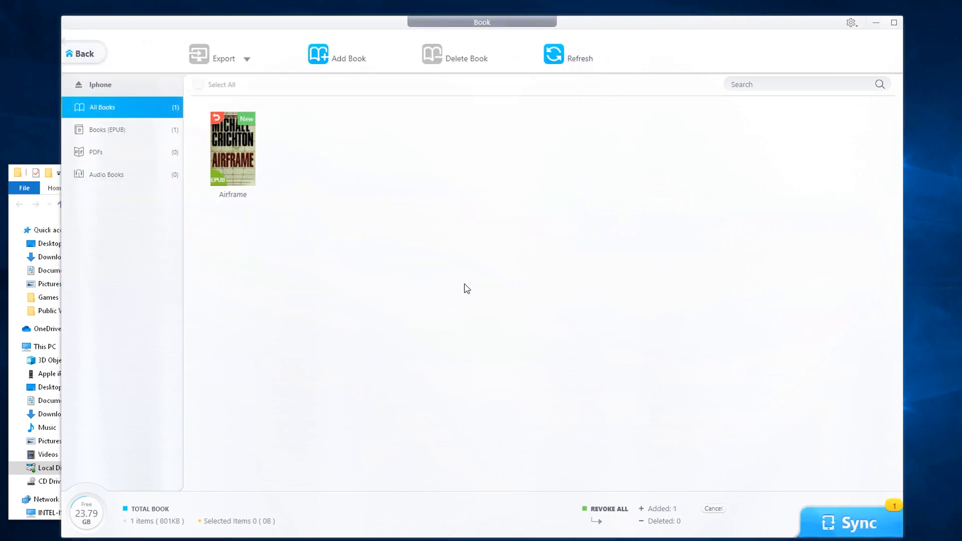
Step: Sync the newly added Airframe book to the phone and return to the main overview
{"action": "left_click", "coordinate": [851, 523]}
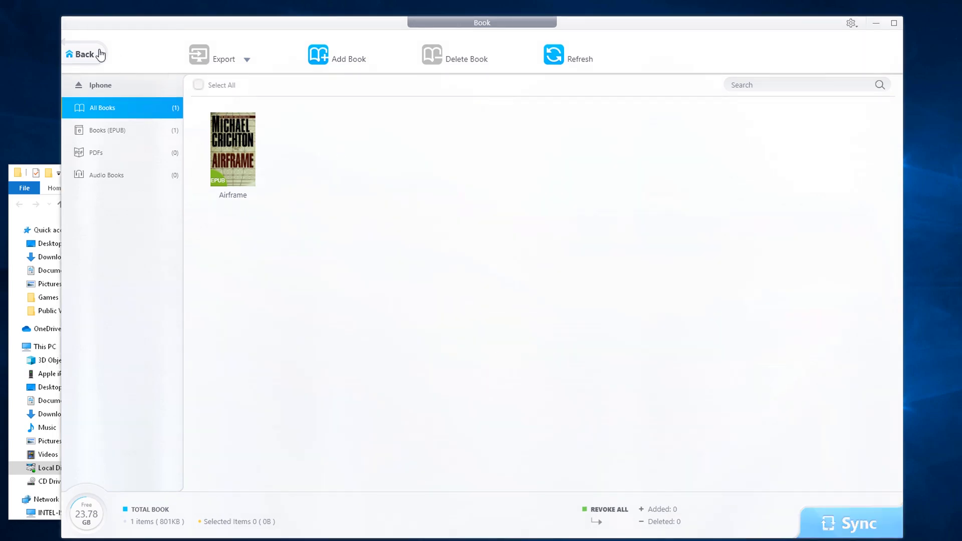
{"action": "left_click", "coordinate": [83, 54]}
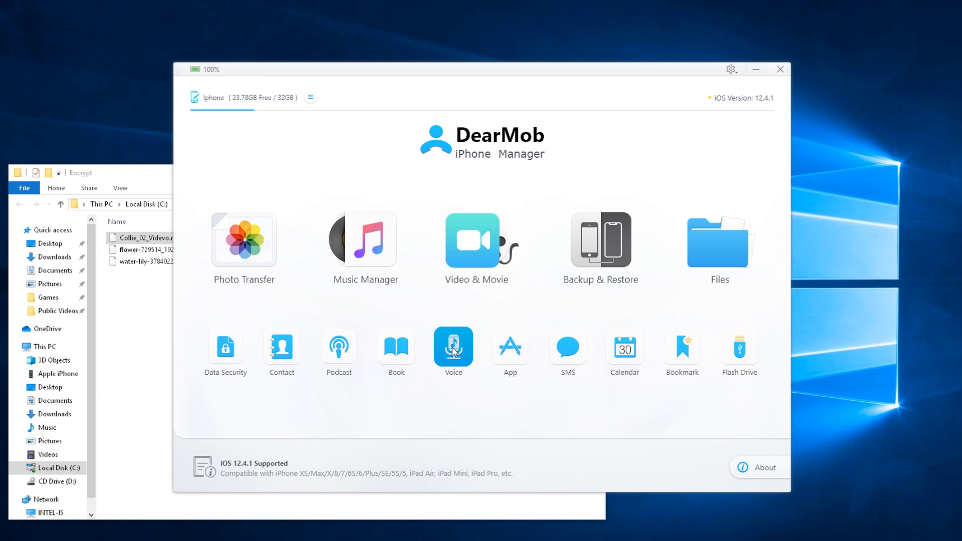
{"action": "left_click", "coordinate": [453, 349]}
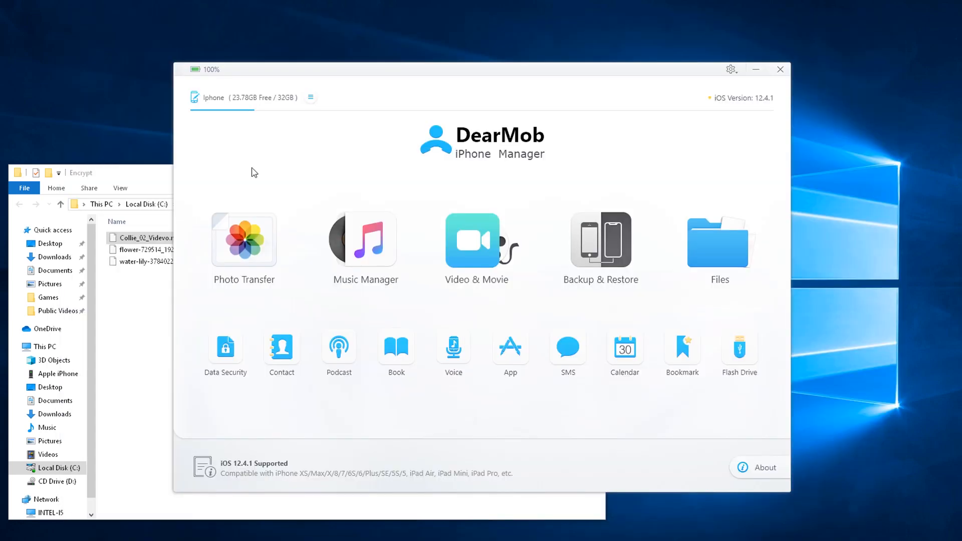
{"action": "left_click", "coordinate": [510, 349]}
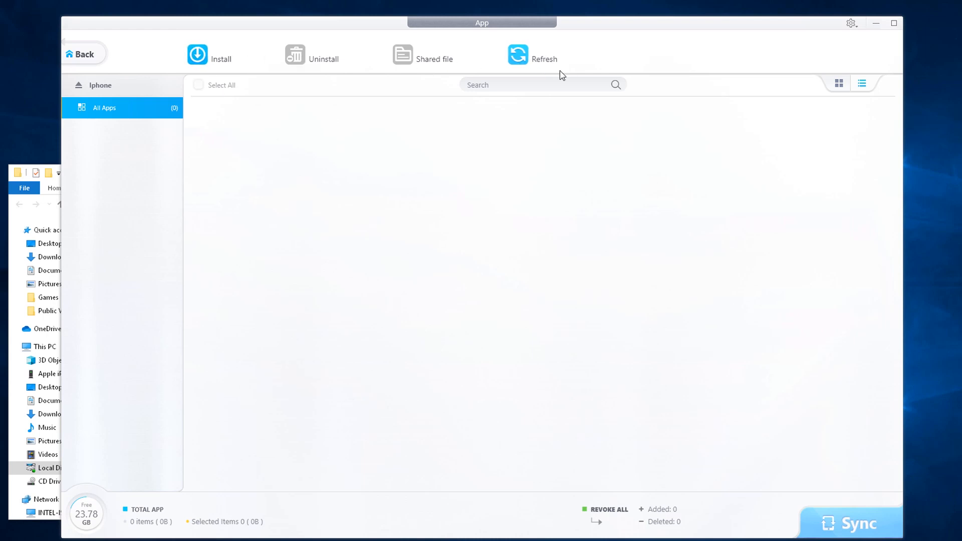
{"action": "mouse_move", "coordinate": [92, 61]}
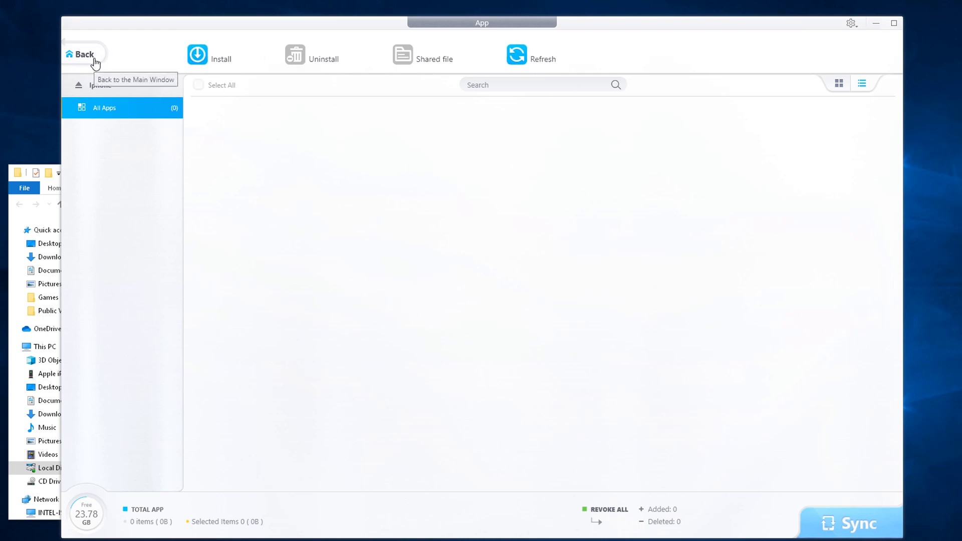
{"action": "left_click", "coordinate": [81, 54]}
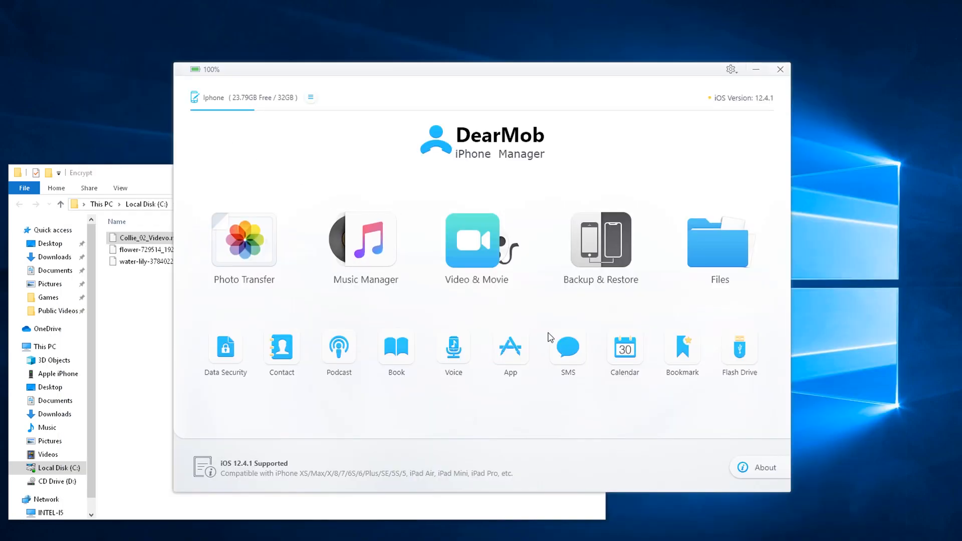
{"action": "left_click", "coordinate": [567, 349]}
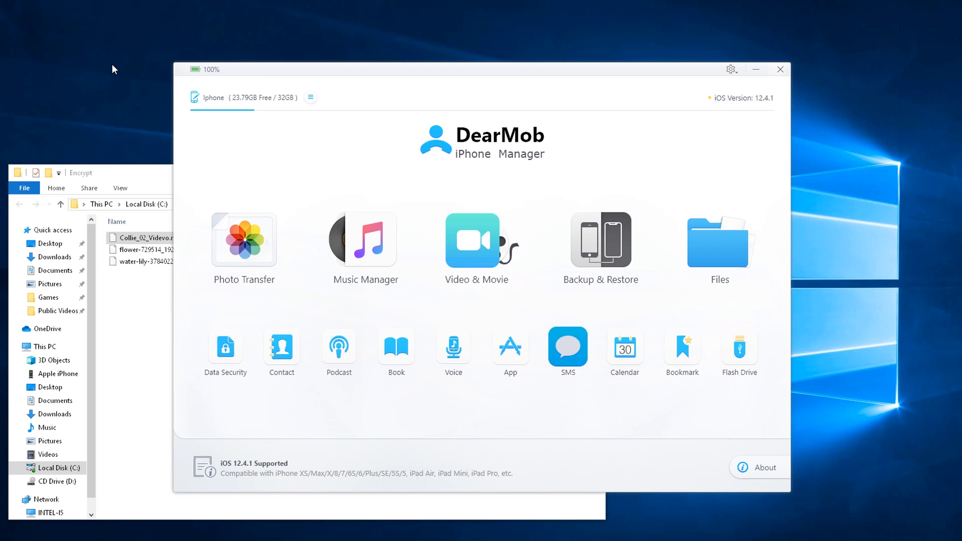
{"action": "left_click", "coordinate": [625, 351]}
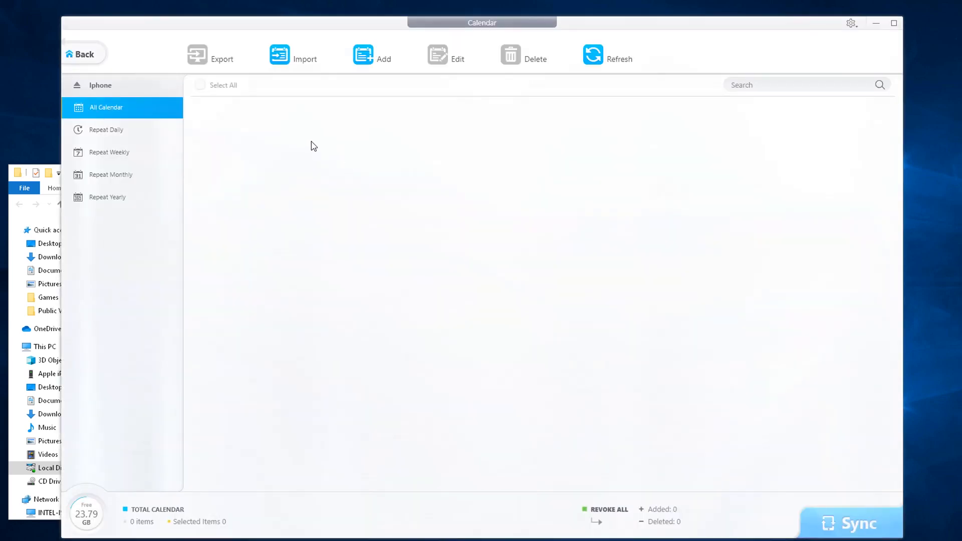
{"action": "mouse_move", "coordinate": [396, 152]}
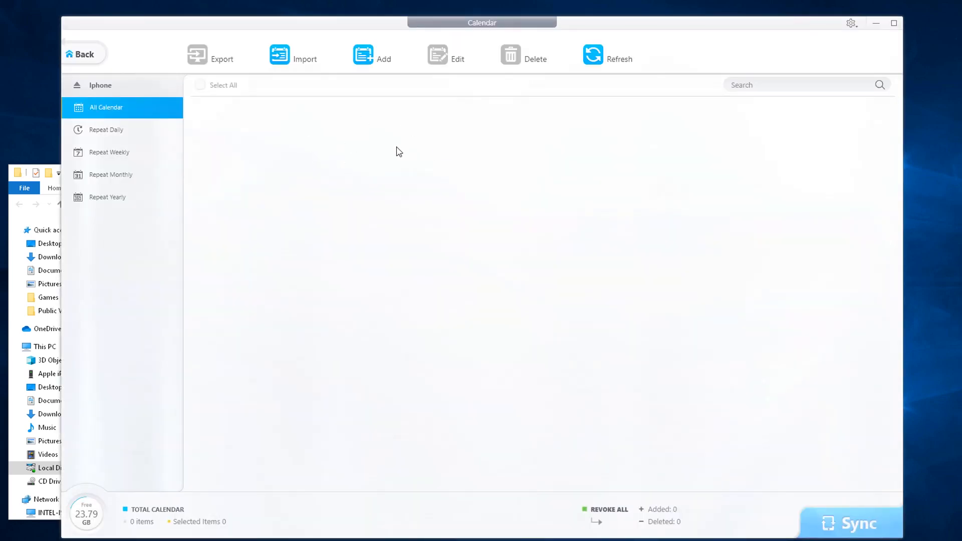
{"action": "left_click", "coordinate": [80, 54]}
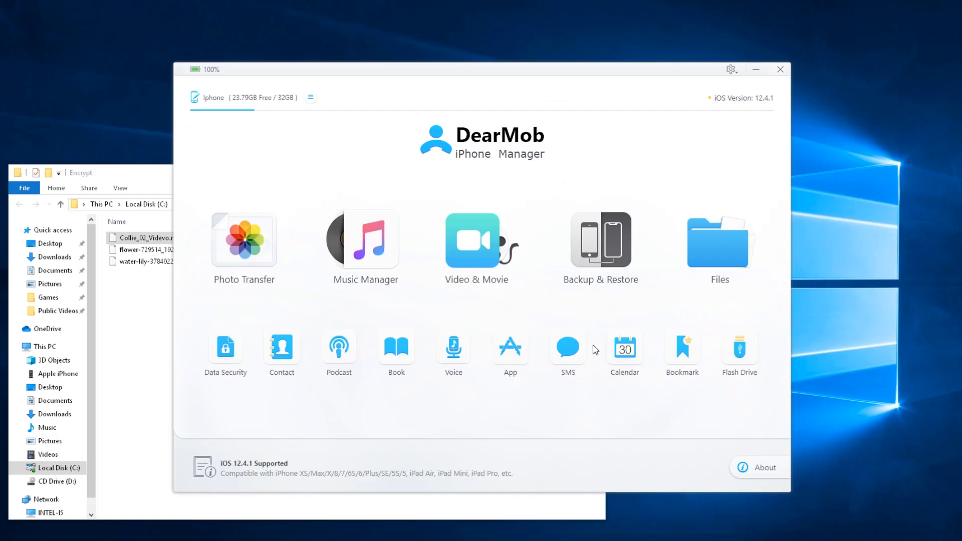
{"action": "left_click", "coordinate": [681, 350]}
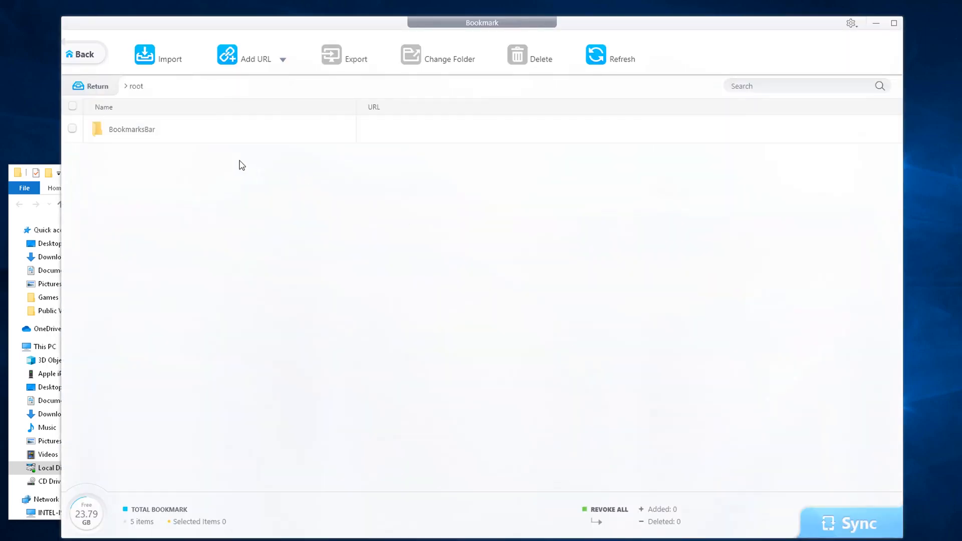
{"action": "double_click", "coordinate": [131, 129]}
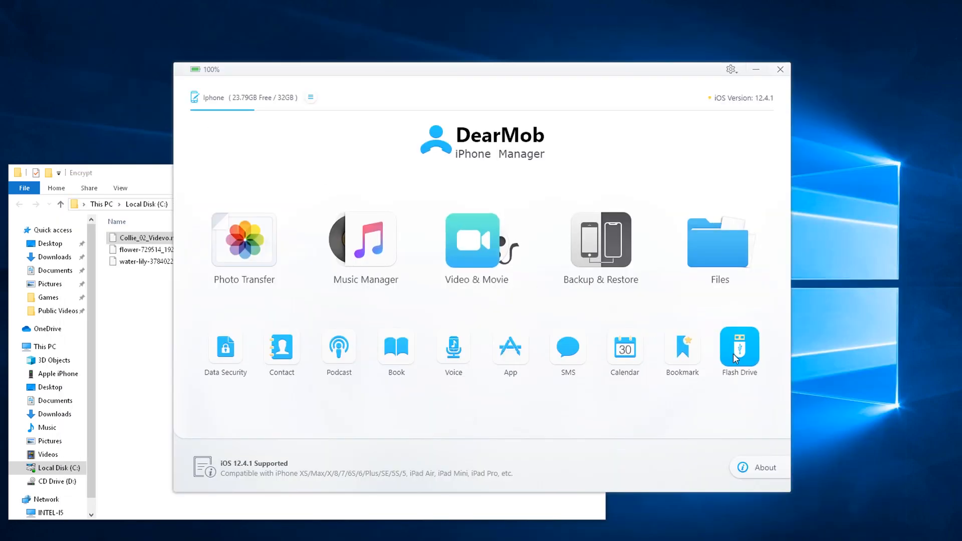
Step: Add pg1661.epub from the computer to the phone's Flash Drive storage
{"action": "left_click", "coordinate": [738, 347]}
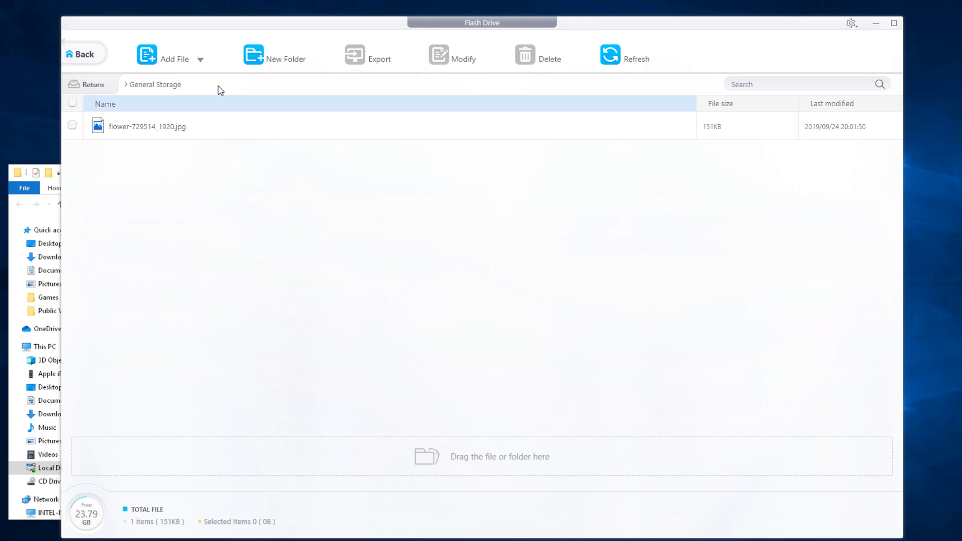
{"action": "left_click", "coordinate": [174, 58]}
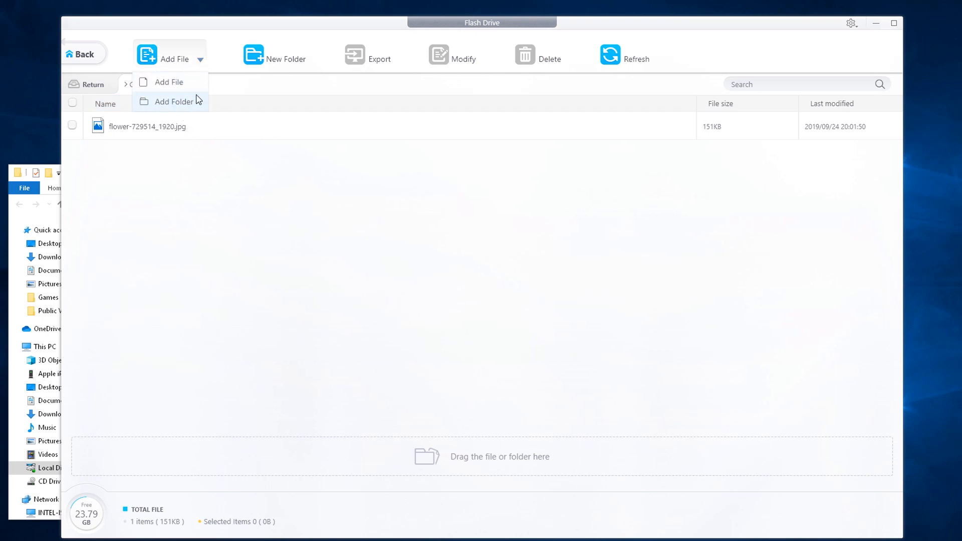
{"action": "left_click", "coordinate": [164, 81]}
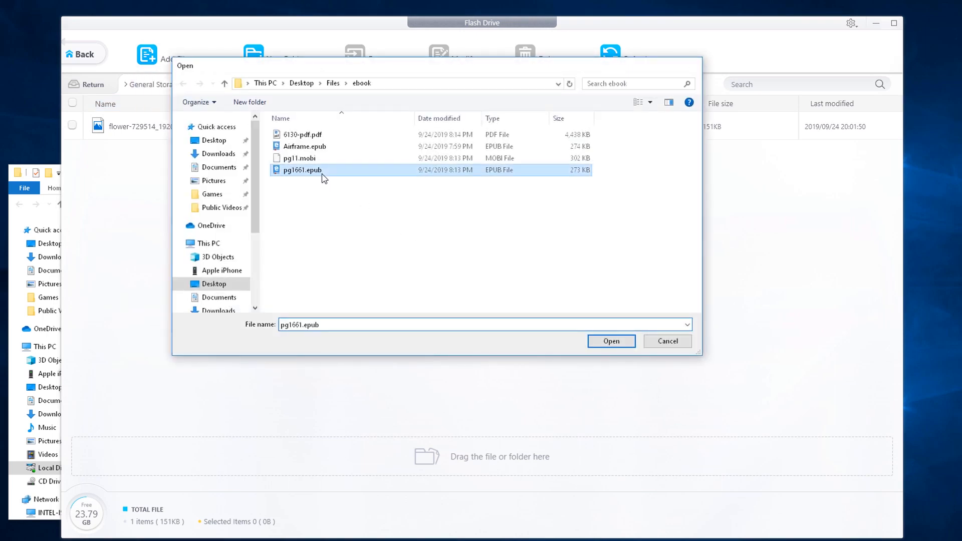
{"action": "left_click", "coordinate": [611, 341]}
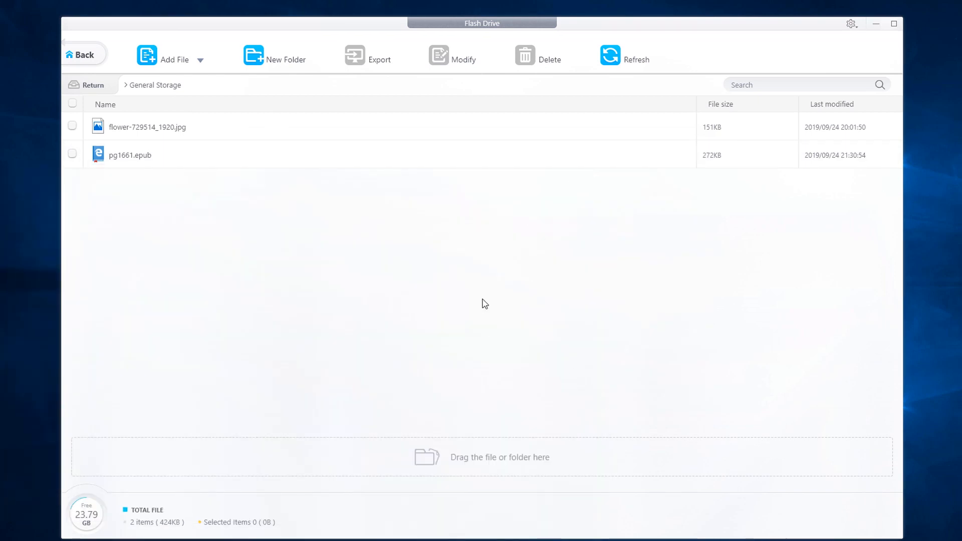
{"action": "mouse_move", "coordinate": [433, 255]}
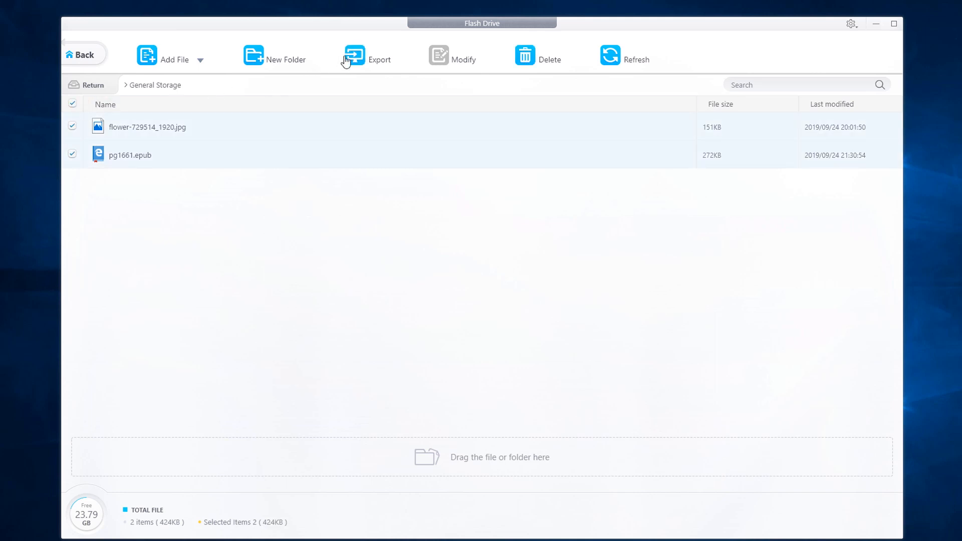
Step: Delete both stored files to empty the flash drive and return to the main overview
{"action": "left_click", "coordinate": [537, 54]}
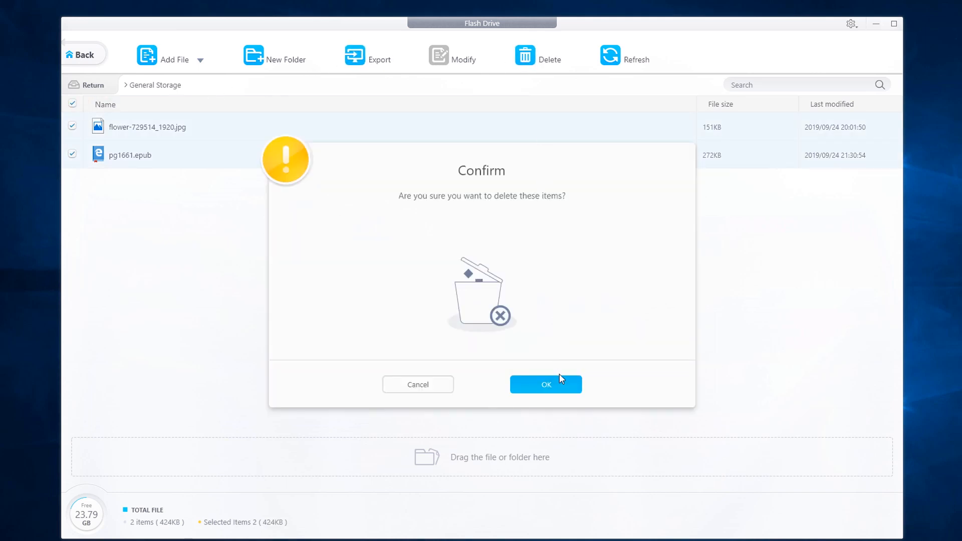
{"action": "left_click", "coordinate": [545, 384]}
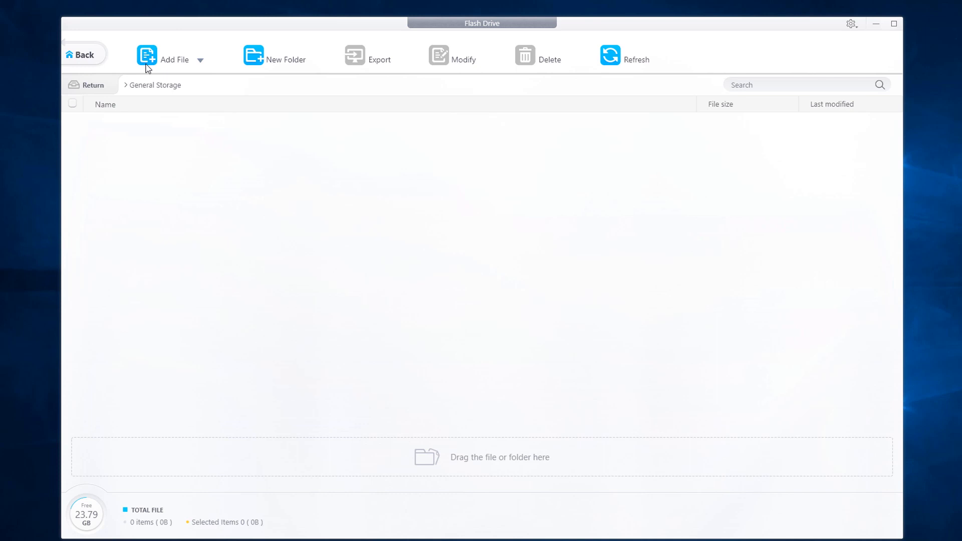
{"action": "left_click", "coordinate": [81, 54]}
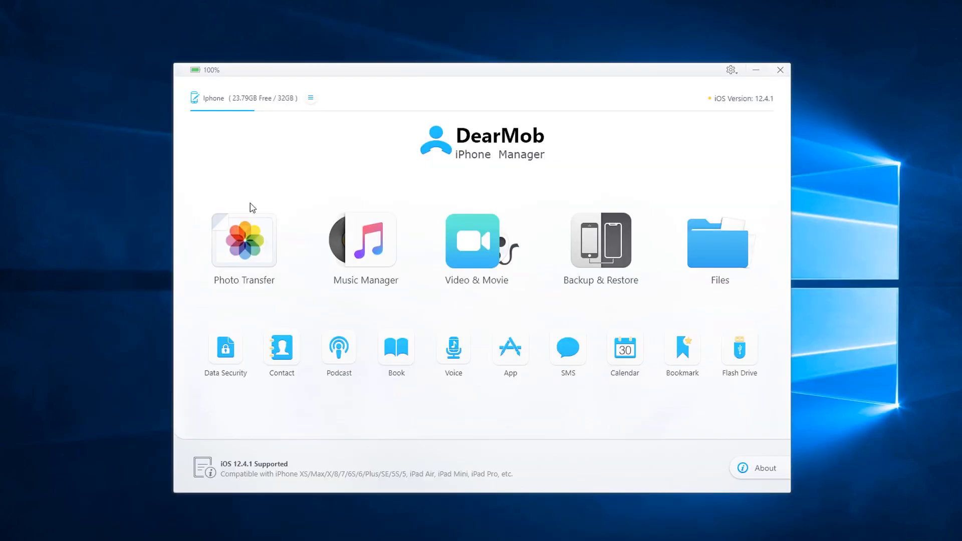